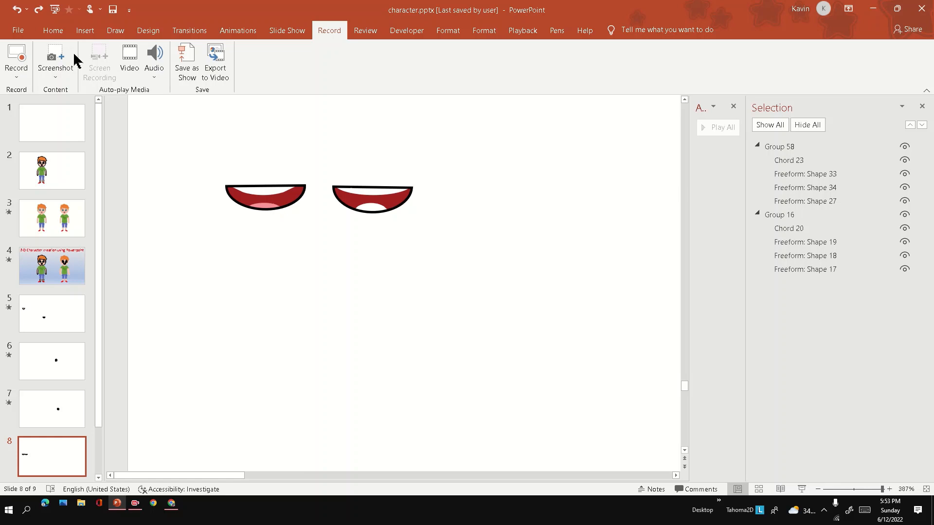
Draw a chord shape to the right of the existing mouths and select it.
left_click(85, 30)
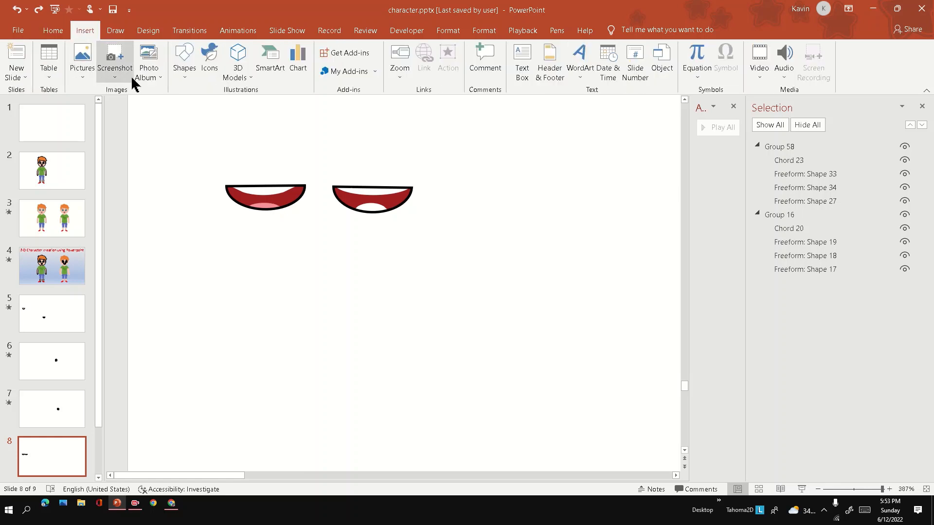
left_click(184, 59)
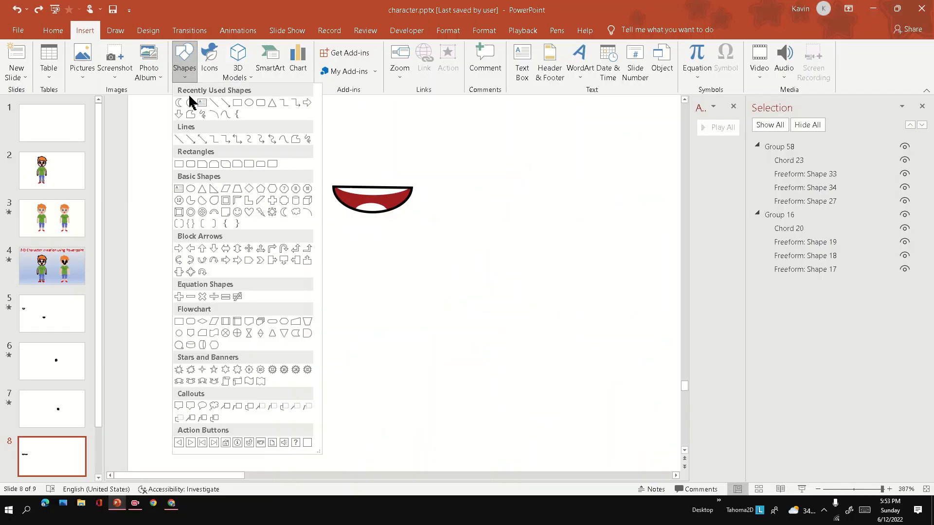
left_click_drag(456, 190, 519, 278)
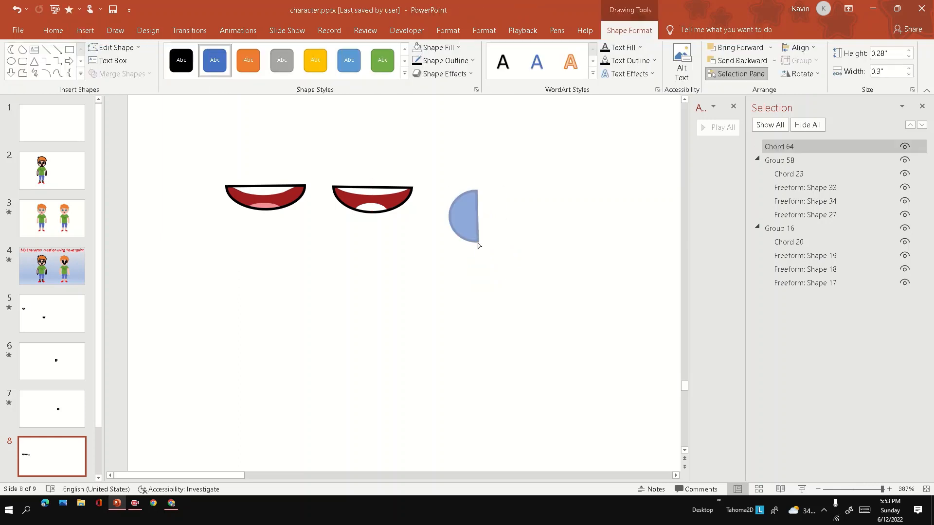
left_click(465, 217)
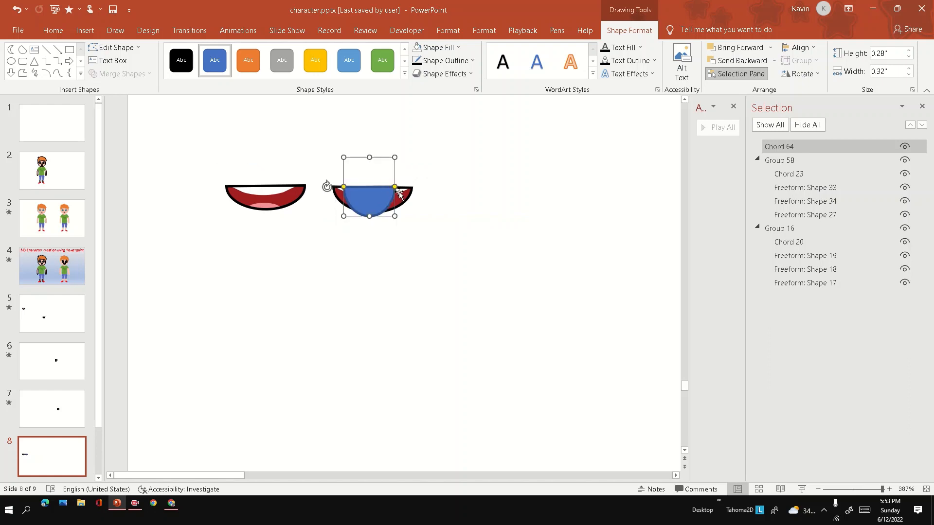
Add an oval and position the blue bowl shape beside the mouths.
right_click(370, 193)
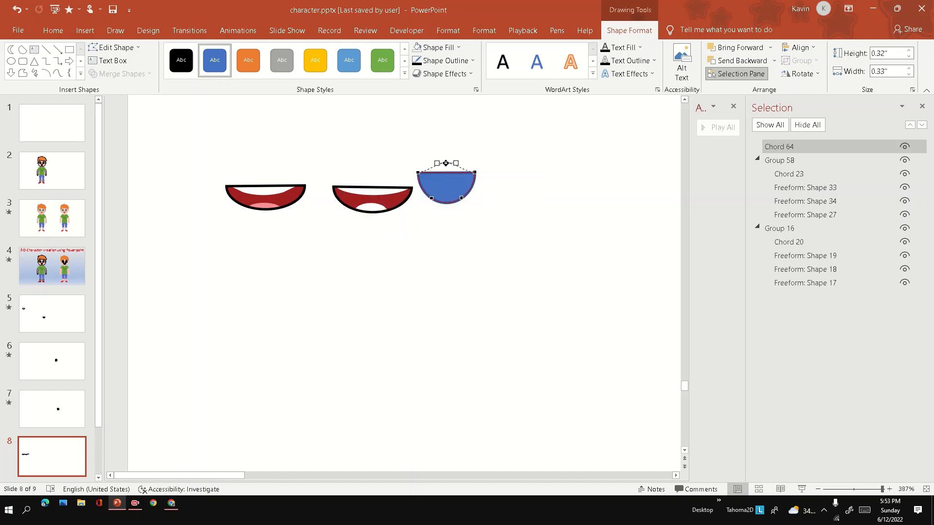
left_click_drag(475, 211, 497, 219)
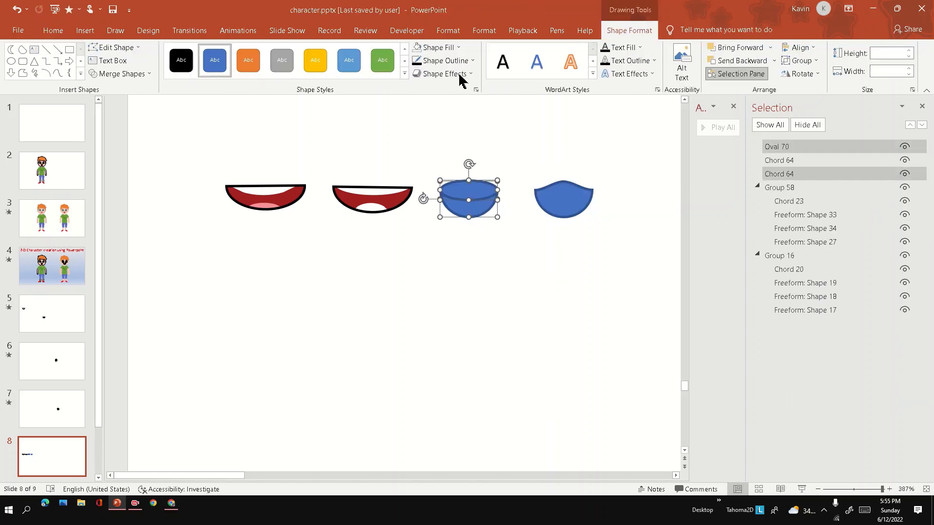
Fragment the overlapping blue shapes and give the pieces a red outline colour.
left_click(119, 73)
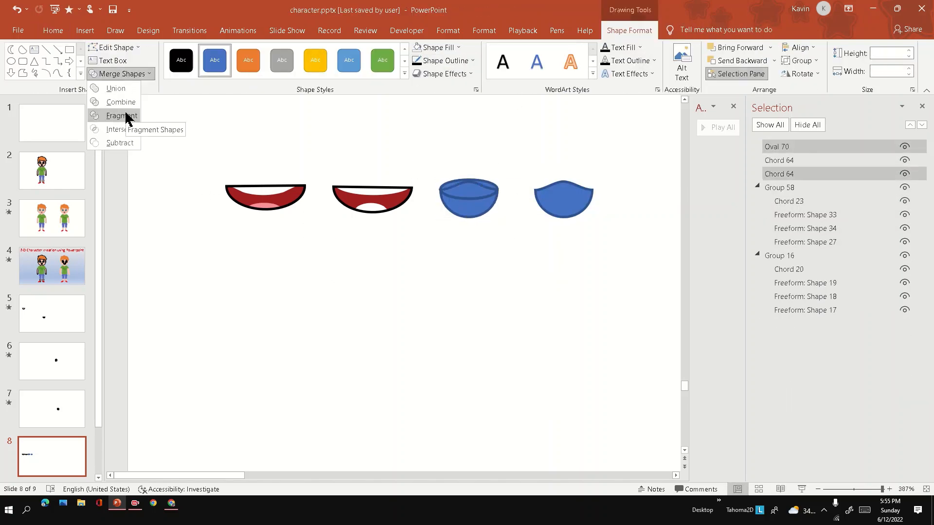
left_click(119, 116)
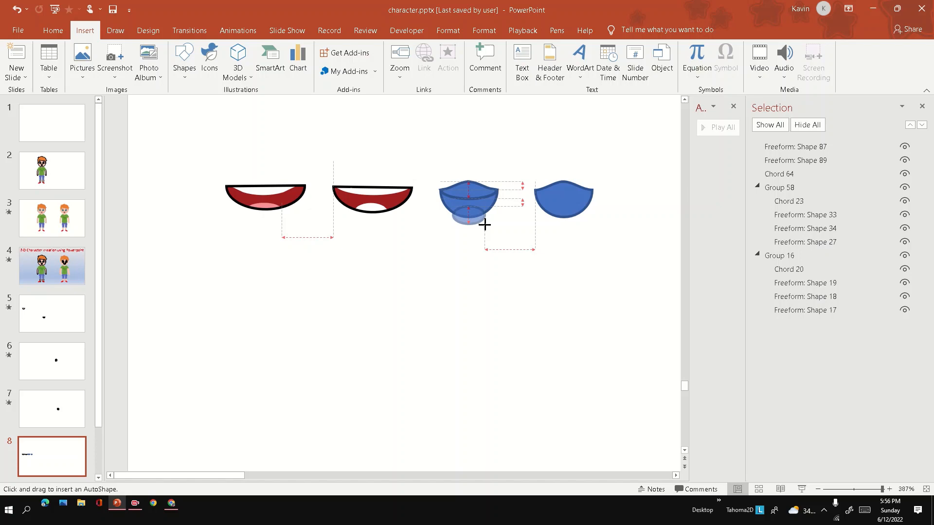
left_click(444, 60)
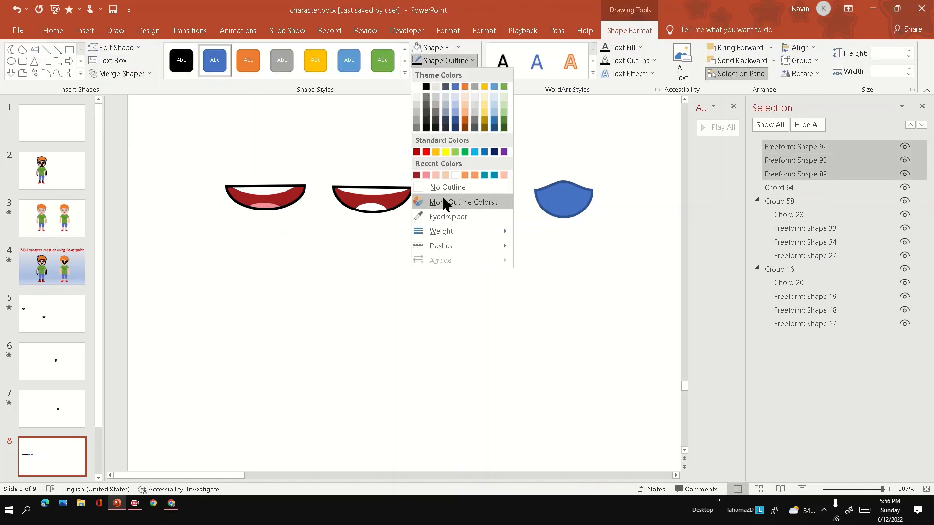
left_click(439, 47)
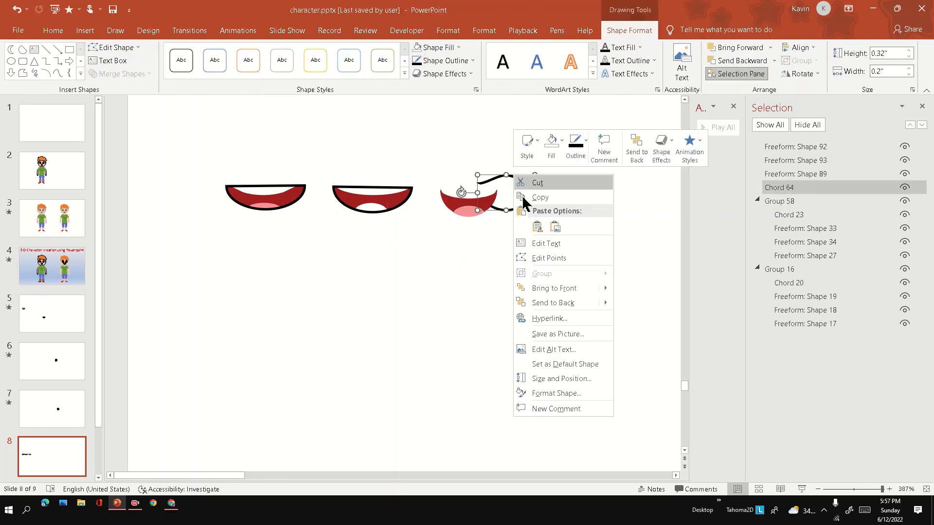
Add an oval over the new mouth and select the leftover blue circle beside it.
left_click(84, 30)
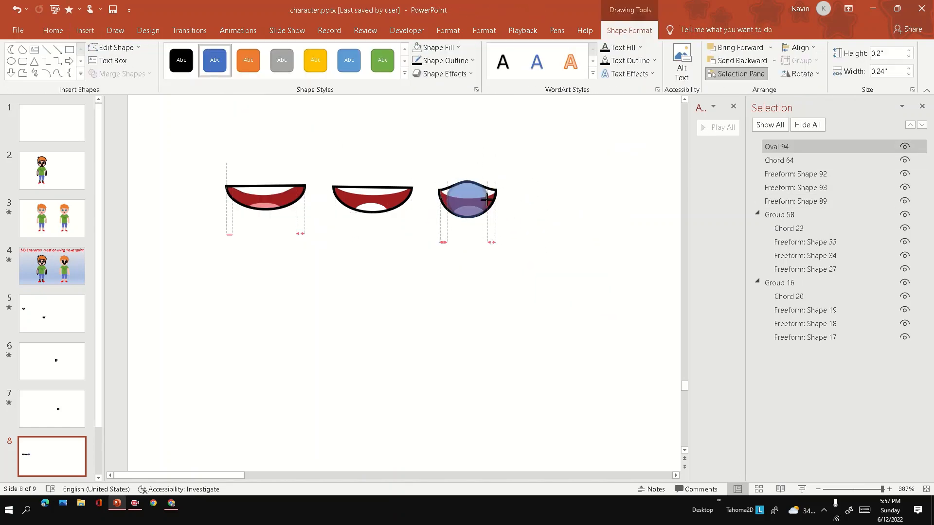
left_click(85, 30)
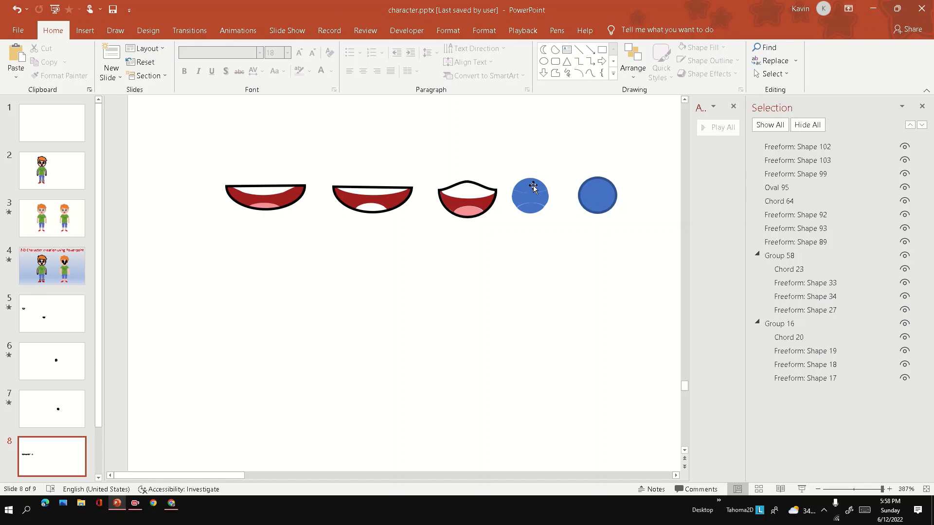
left_click(434, 46)
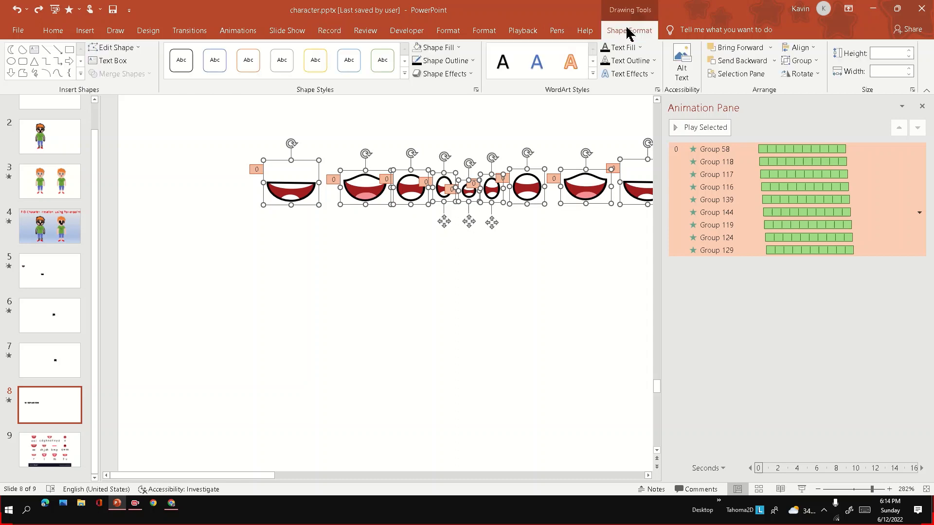
Align the mouth groups centre and middle into one stack, then show the character slide.
left_click(801, 47)
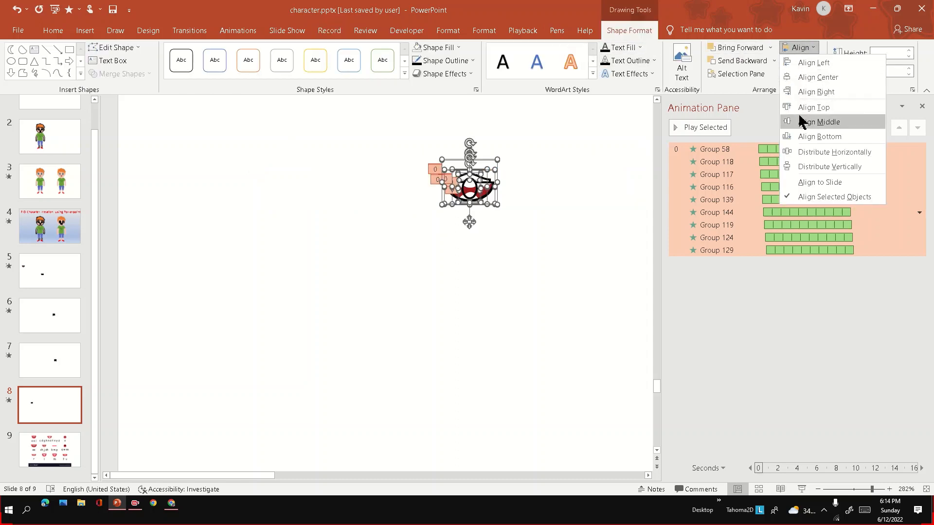
left_click(824, 121)
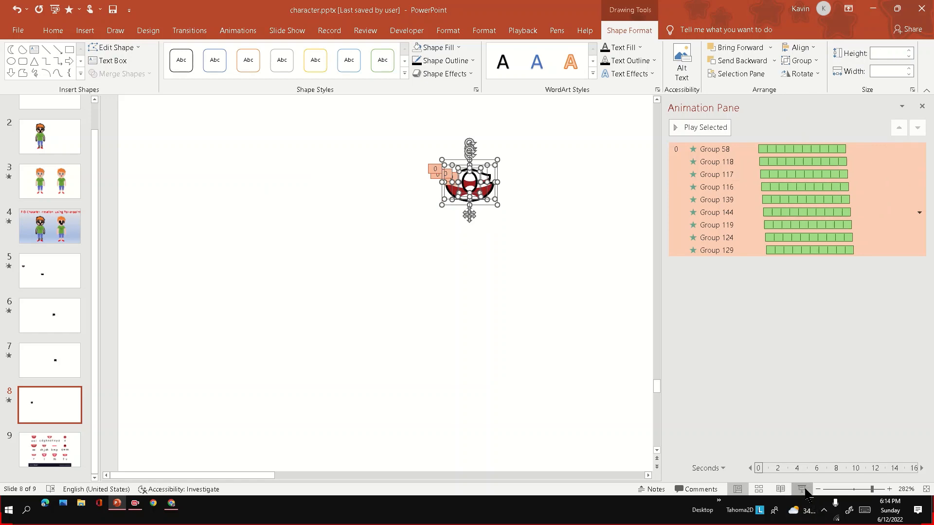
left_click(50, 227)
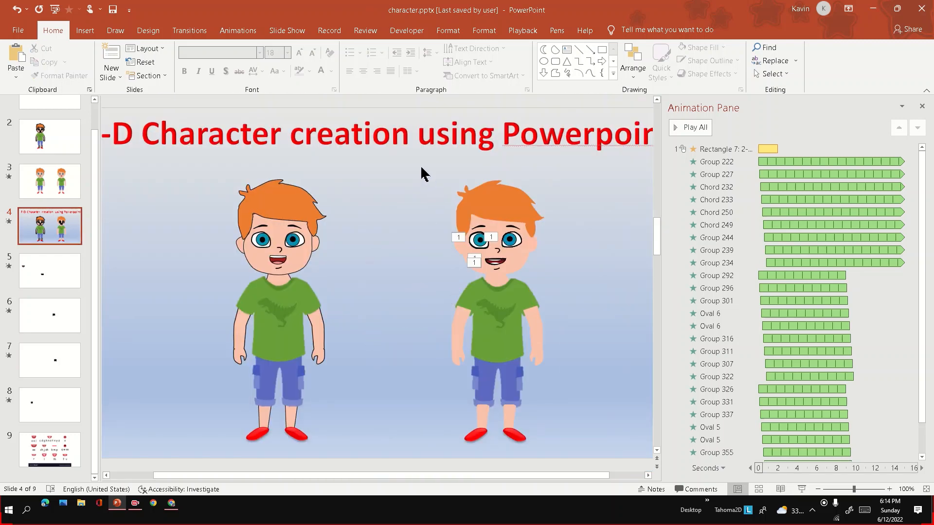
Copy the boy onto the mouth slide, delete his mouth and select the stacked animated mouth.
left_click(497, 309)
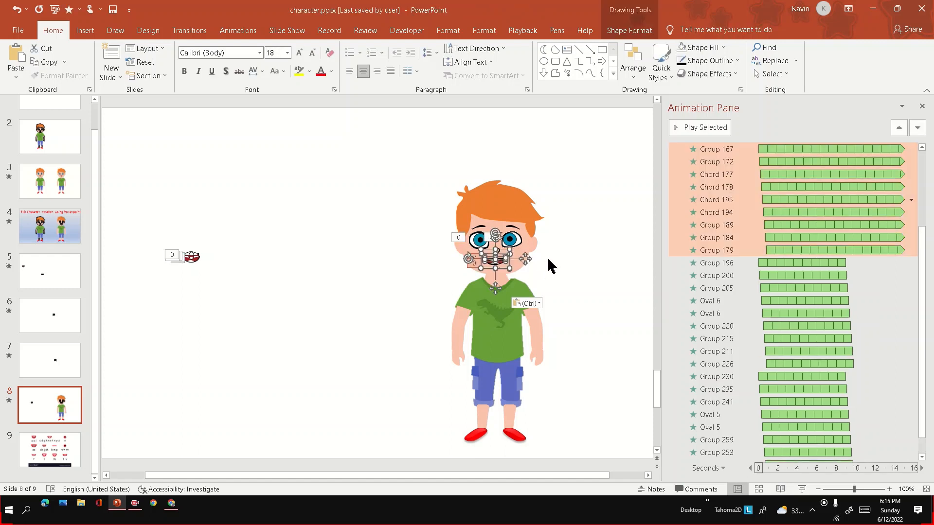
left_click(244, 259)
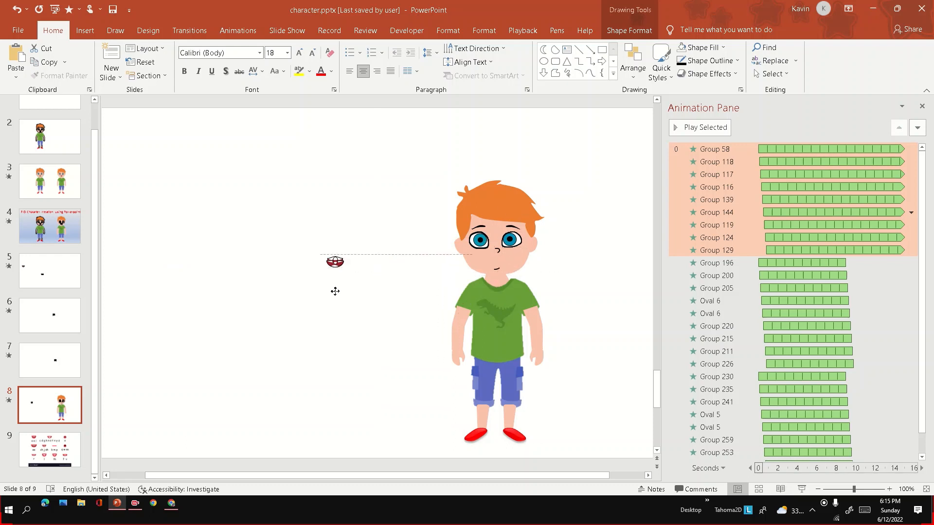
left_click(335, 262)
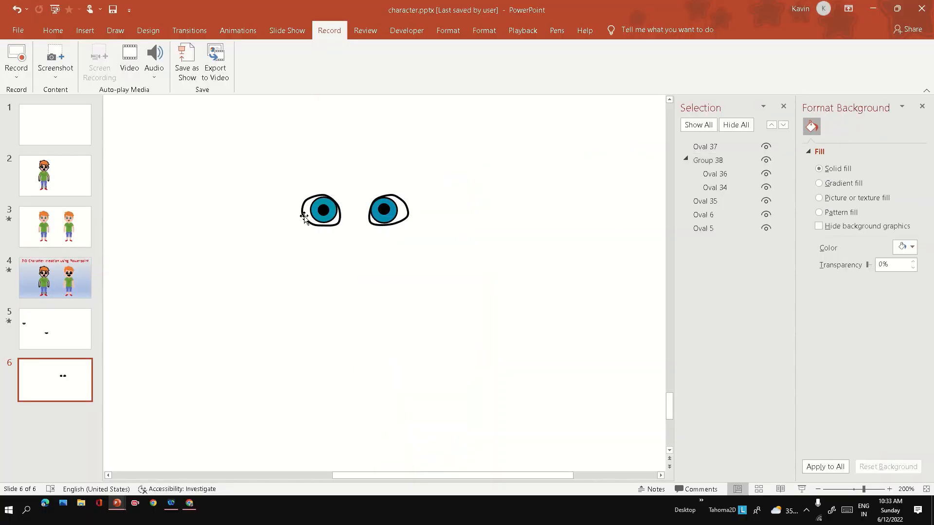
left_click(321, 211)
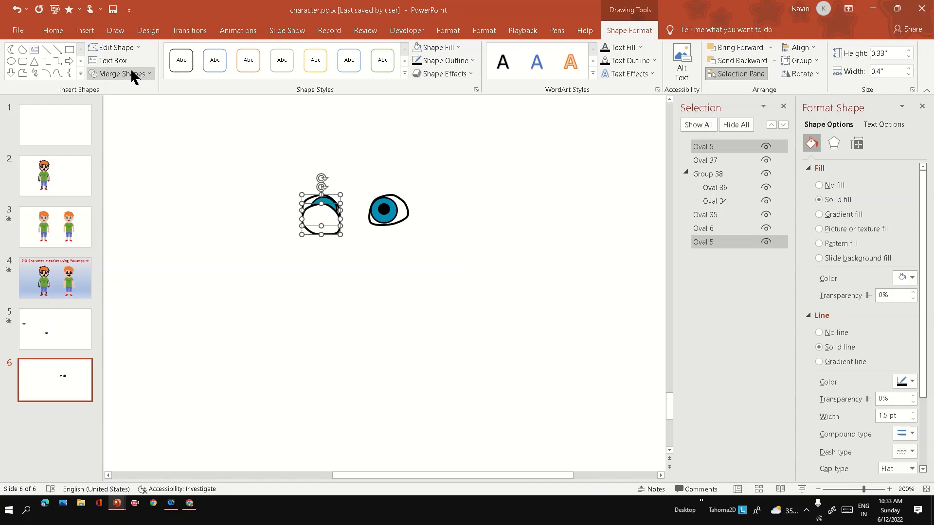
left_click(52, 30)
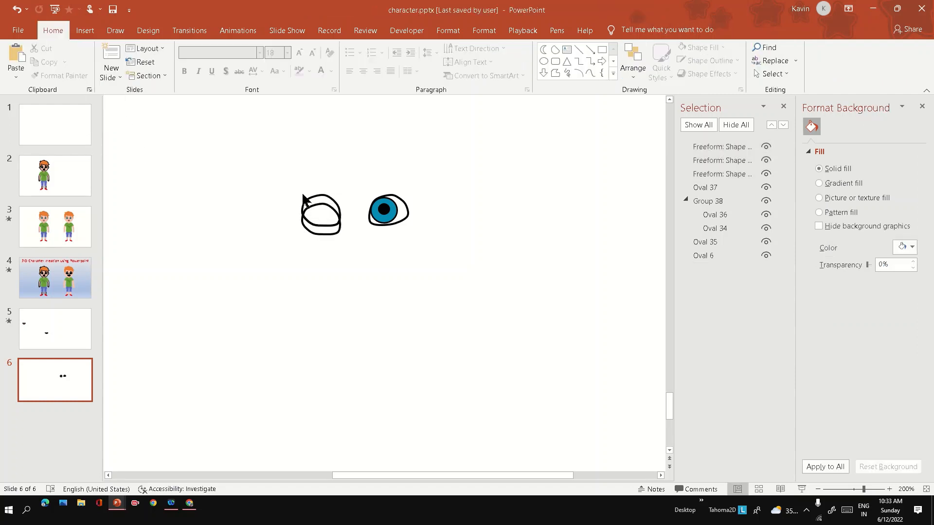
left_click(320, 214)
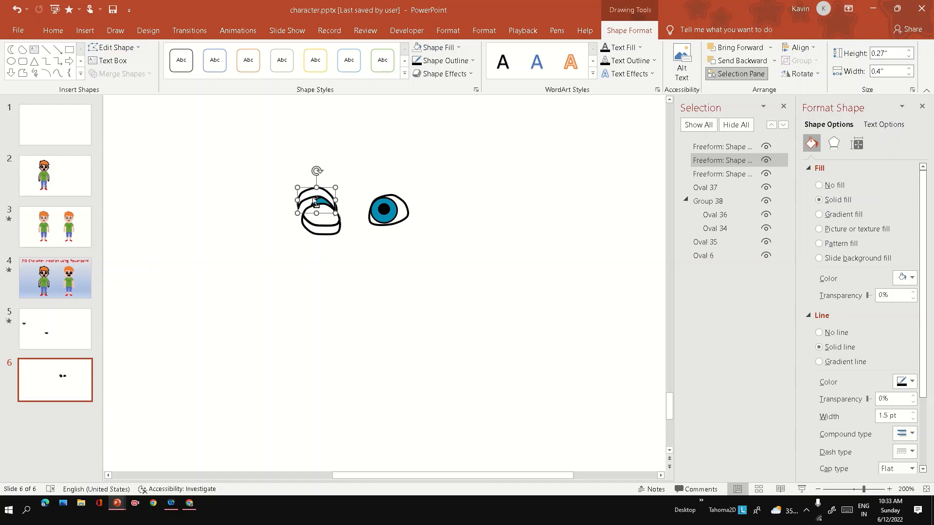
left_click(52, 30)
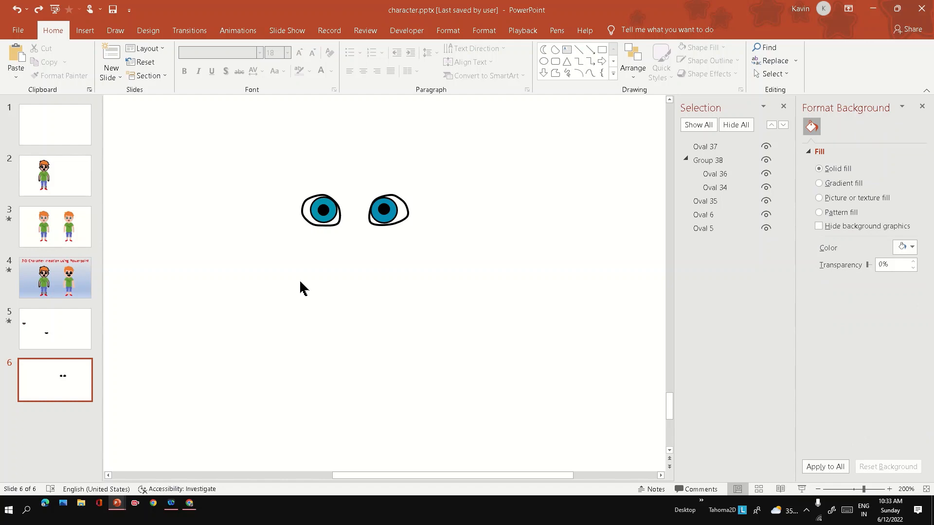
left_click(320, 210)
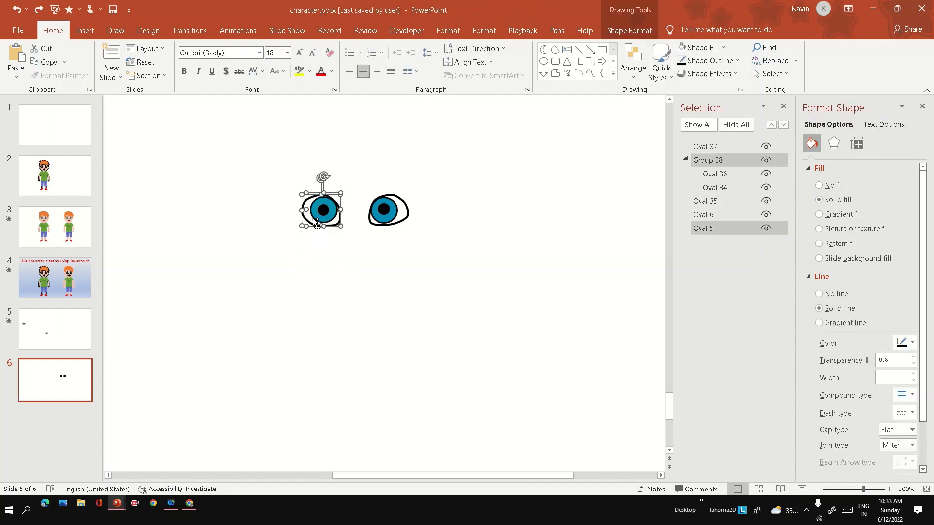
Duplicate the eyes into a column of blink stages and copy the right eye for a second column.
left_click_drag(320, 208, 266, 262)
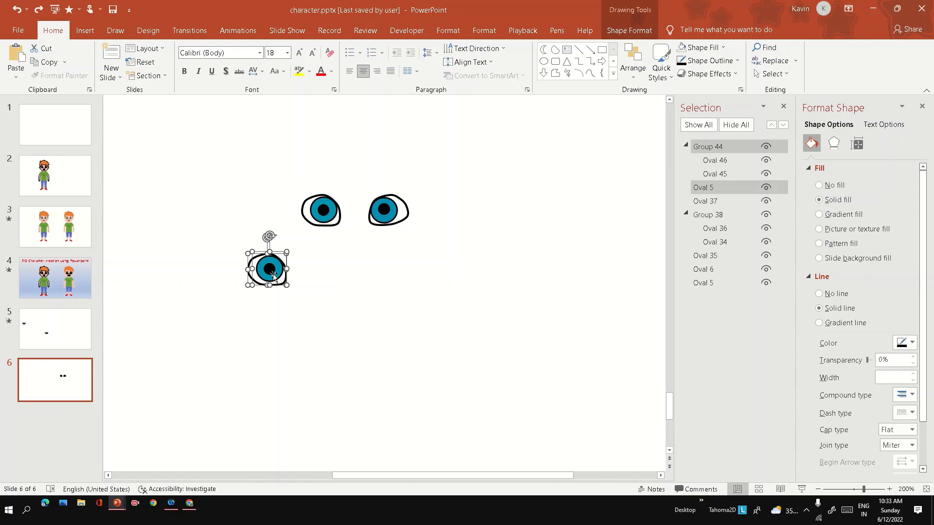
left_click_drag(267, 264, 317, 196)
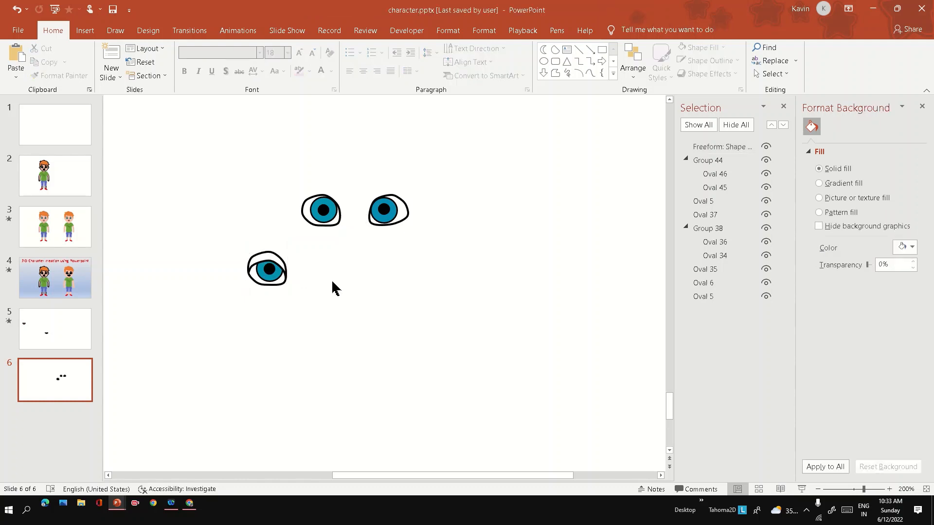
mouse_move(333, 286)
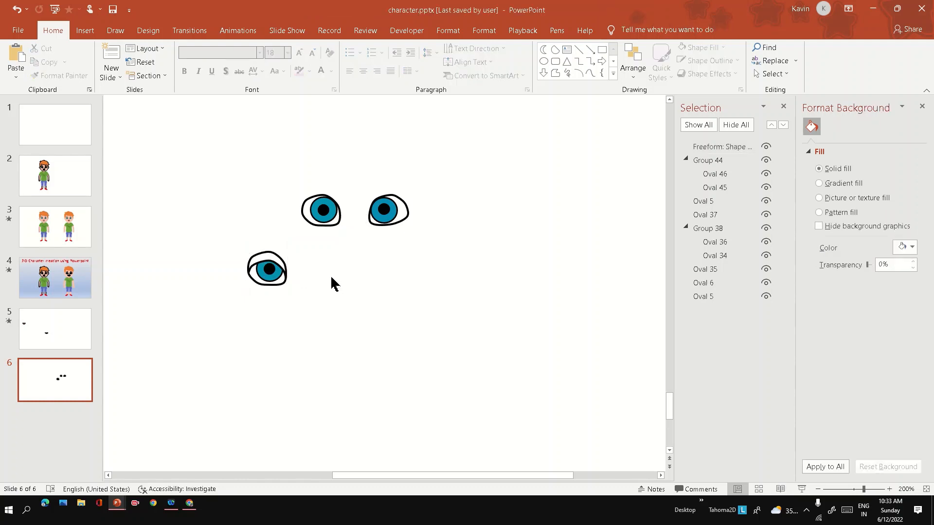
left_click(321, 211)
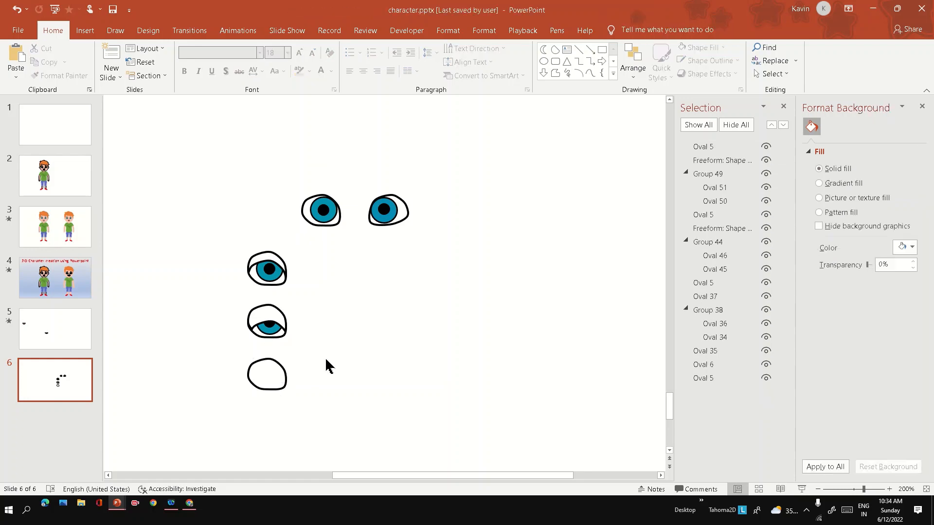
left_click(390, 269)
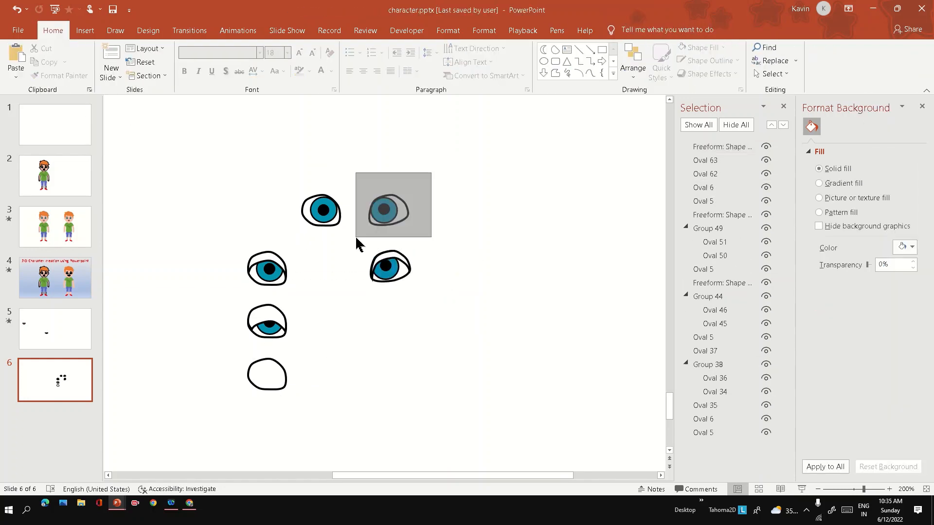
Fragment the overlapping eye shapes to form the half-closed and closed lids.
left_click(119, 73)
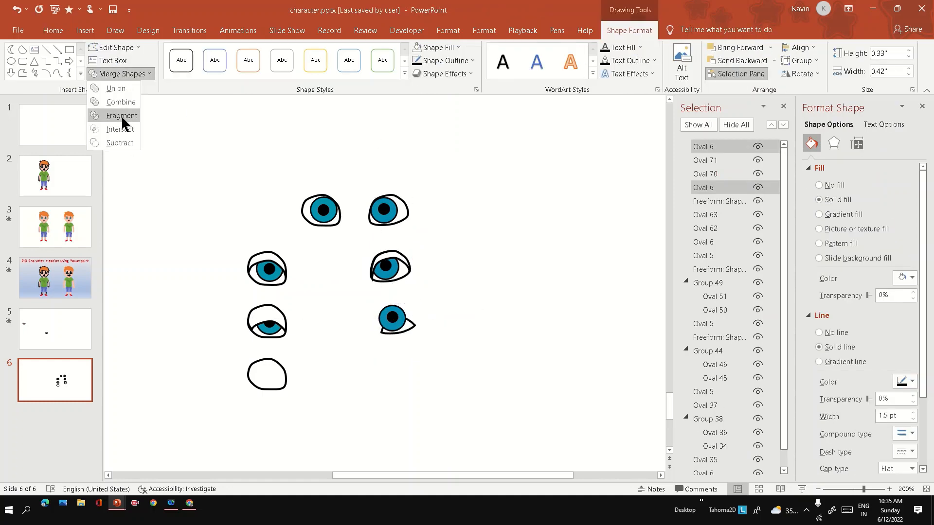
left_click(121, 116)
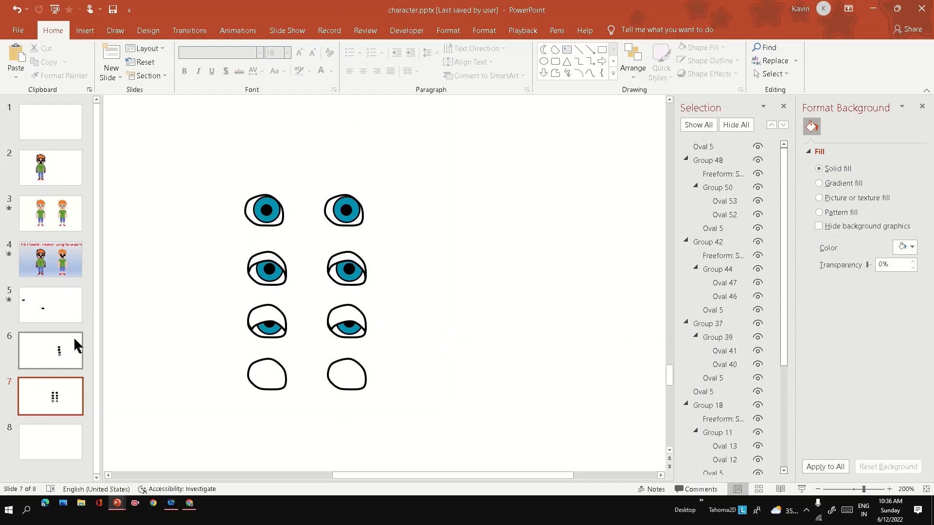
mouse_move(448, 338)
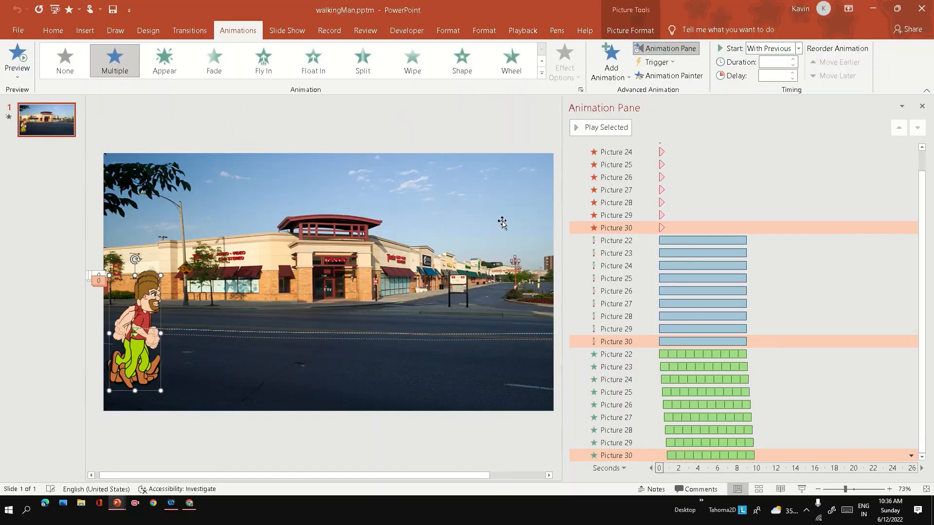
mouse_move(662, 79)
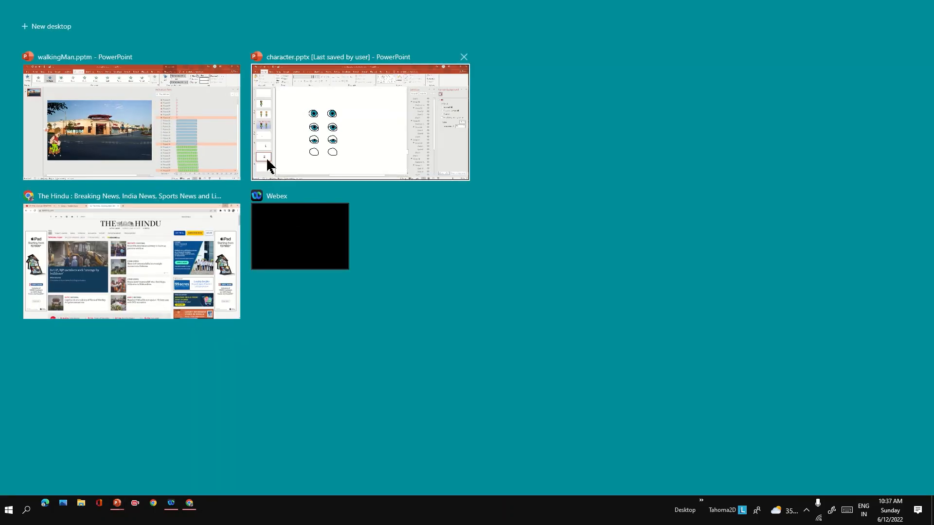
left_click(359, 122)
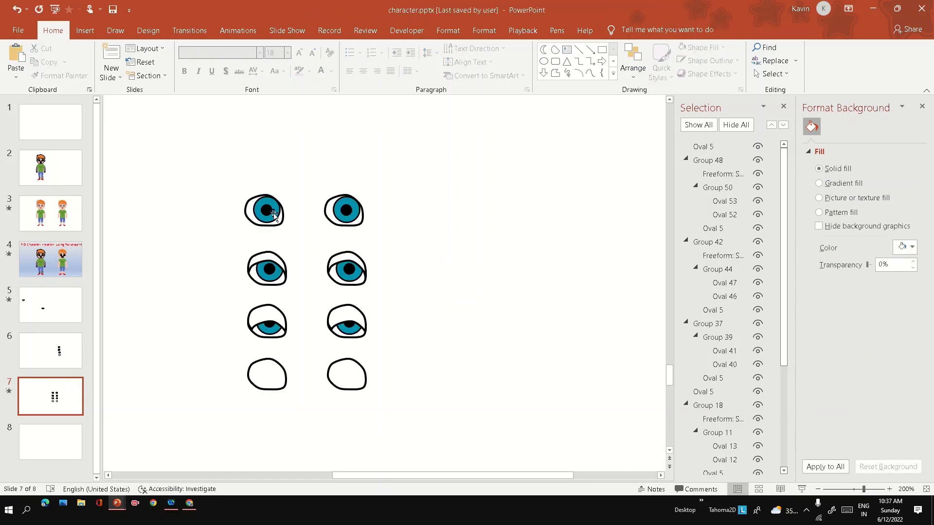
Animate the stacked eye groups on slide 6 and move on to the boy slide.
left_click(238, 30)
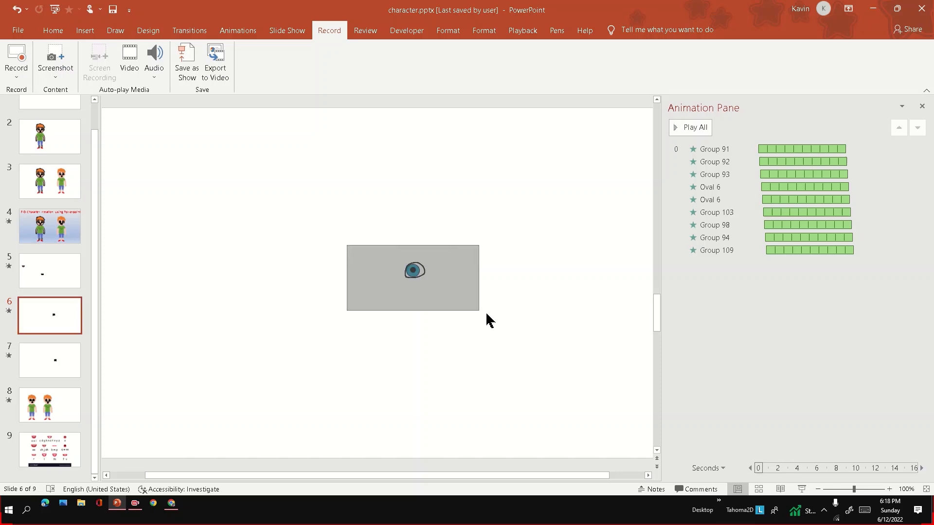
left_click(50, 404)
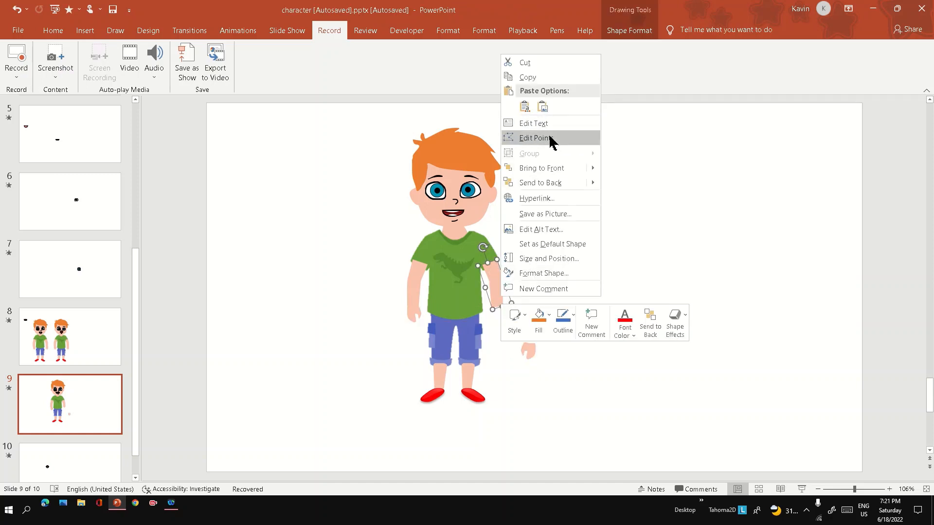
Edit the arm's points so the forearm bends in toward the boy's hip.
left_click(533, 137)
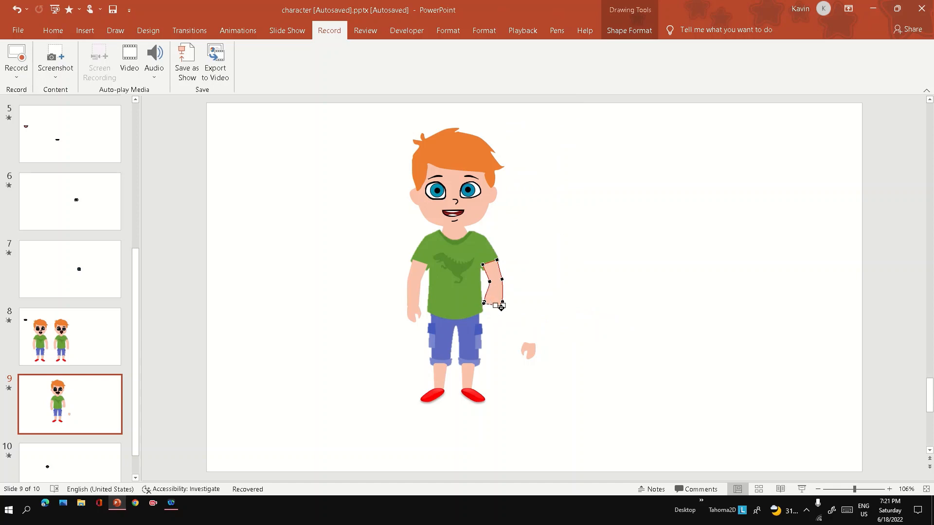
left_click_drag(500, 305, 488, 303)
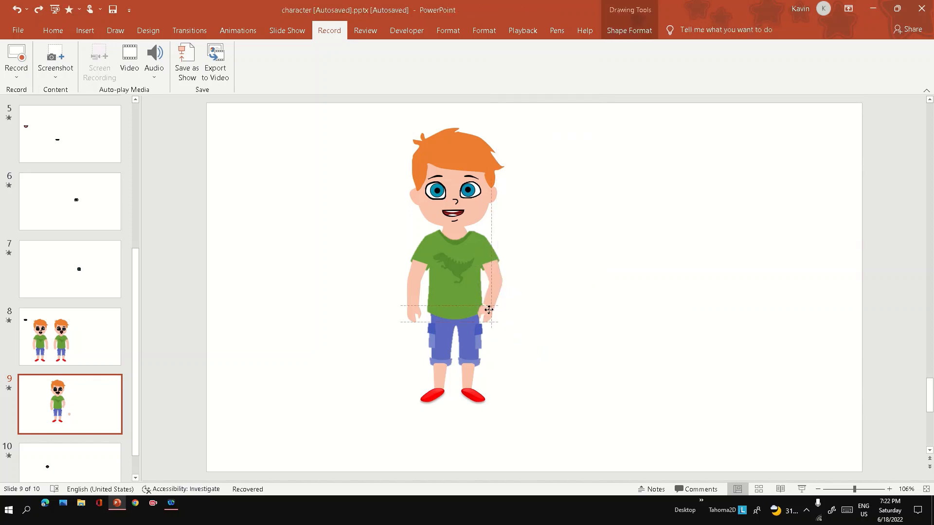
right_click(488, 298)
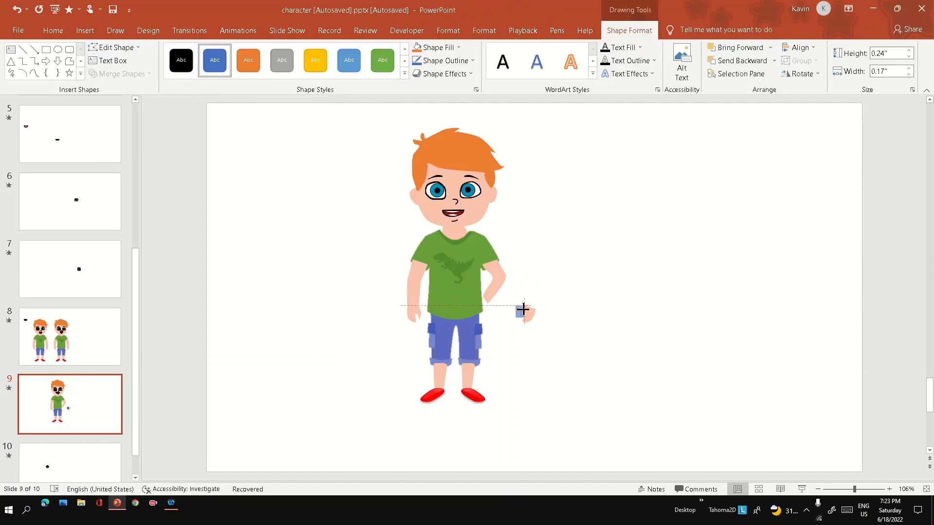
Draw a small oval and a small square over the separate hand.
left_click(52, 31)
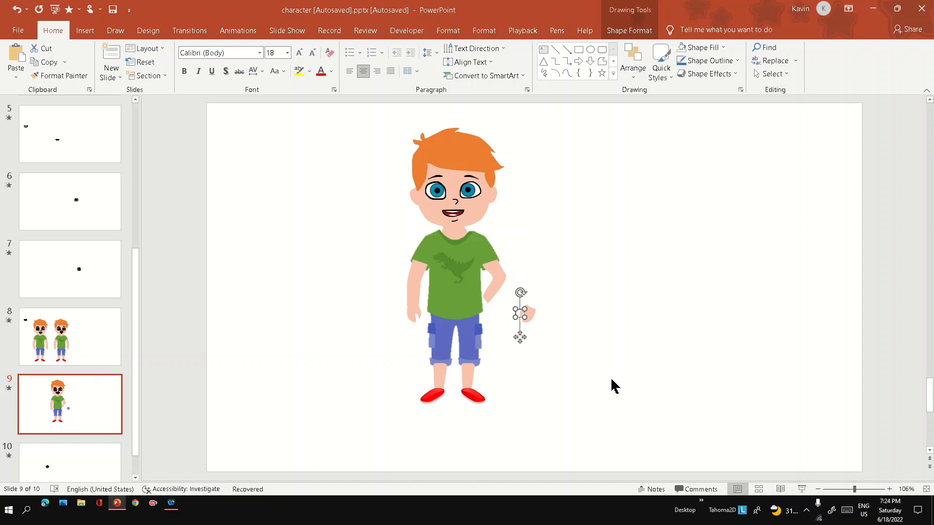
left_click(84, 30)
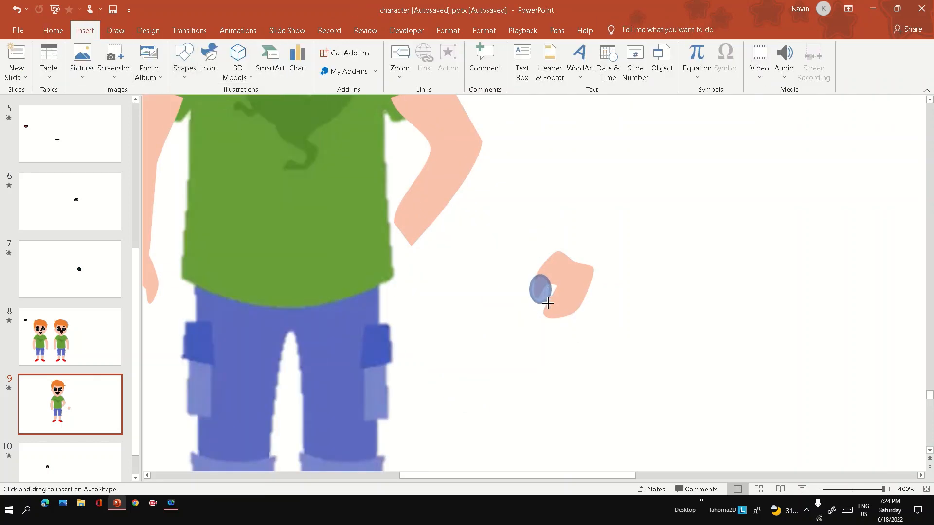
left_click(540, 289)
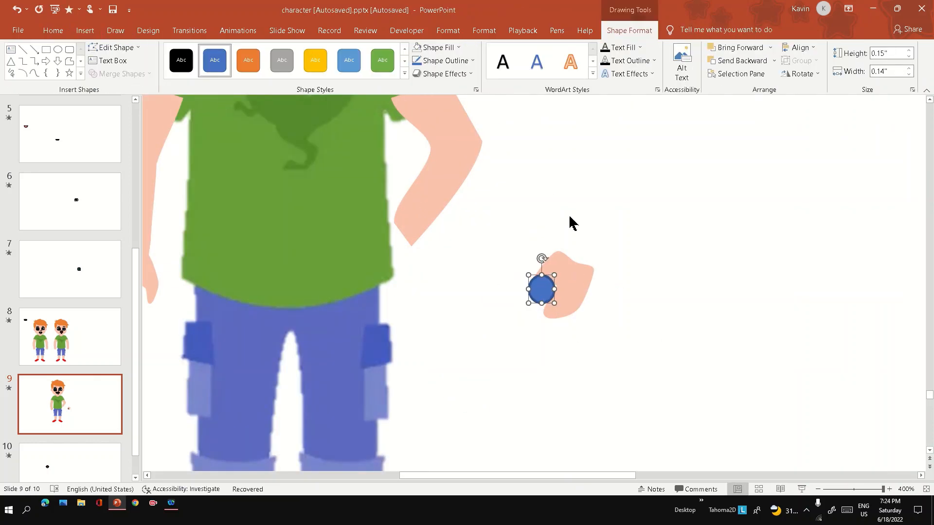
left_click(85, 31)
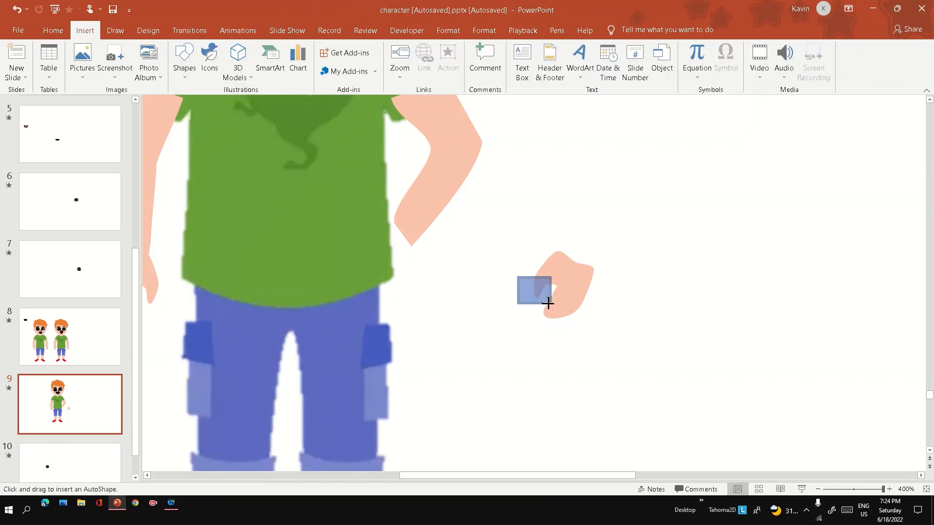
left_click_drag(525, 278, 547, 304)
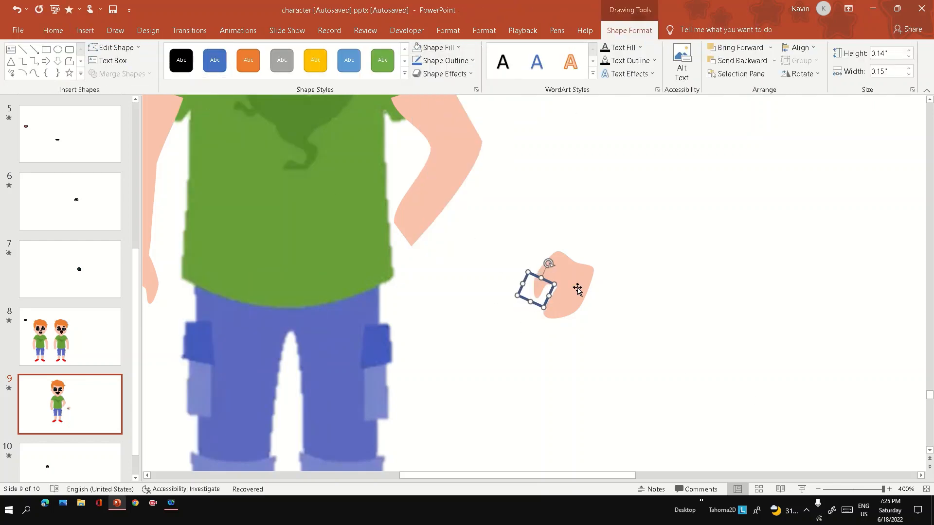
Give the square a skin-coloured fill and tilt it into place on the hand.
left_click(118, 73)
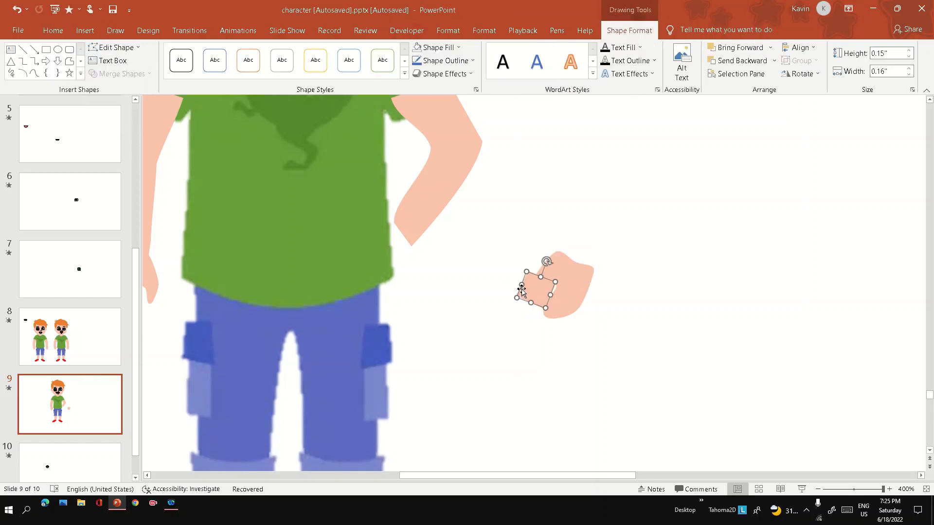
left_click_drag(534, 289, 580, 367)
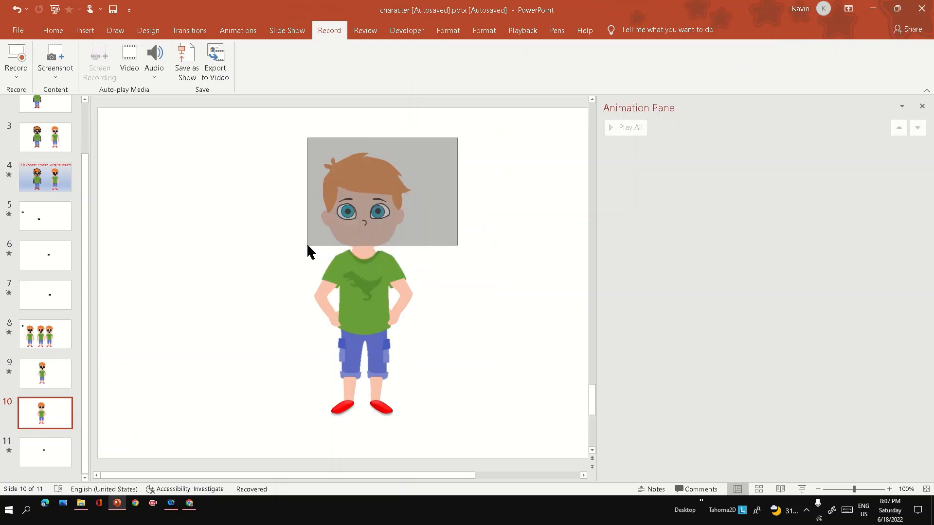
Group the boy's head parts into a single object and reselect the group.
left_click(381, 191)
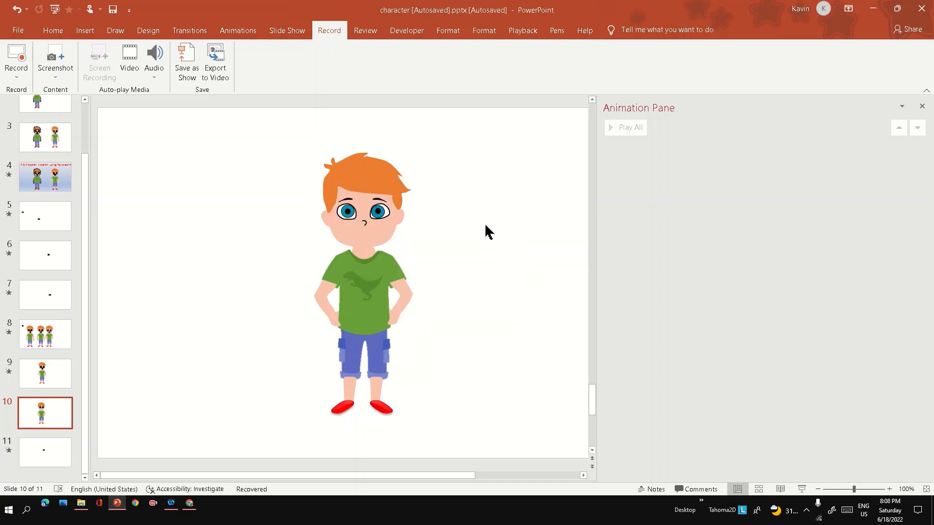
mouse_move(471, 139)
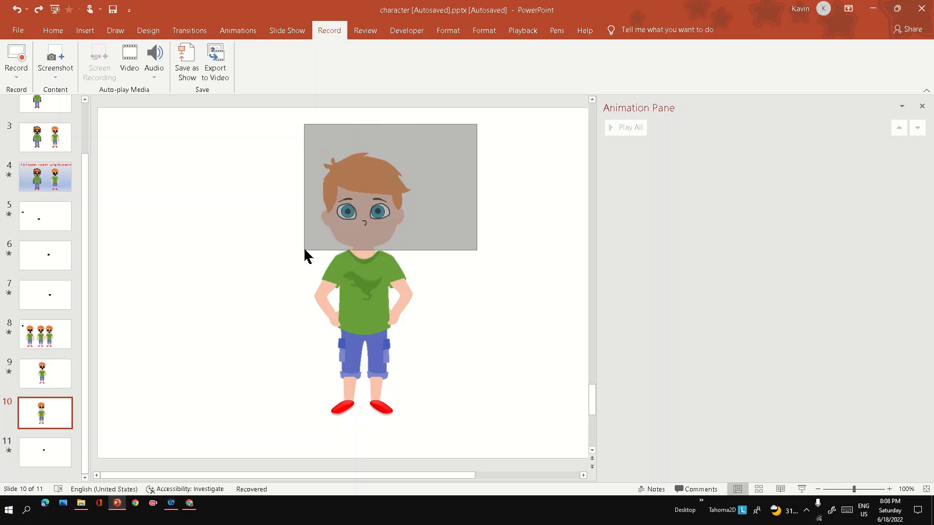
right_click(357, 191)
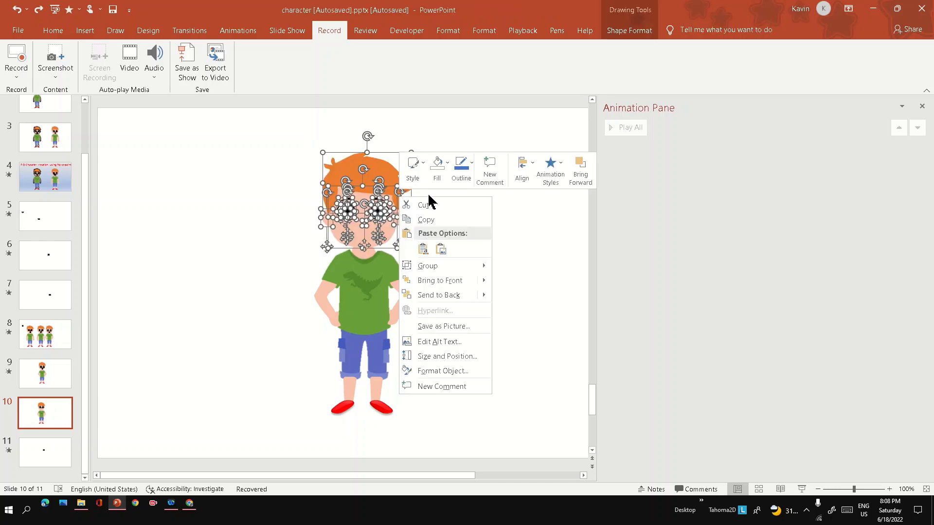
left_click(500, 275)
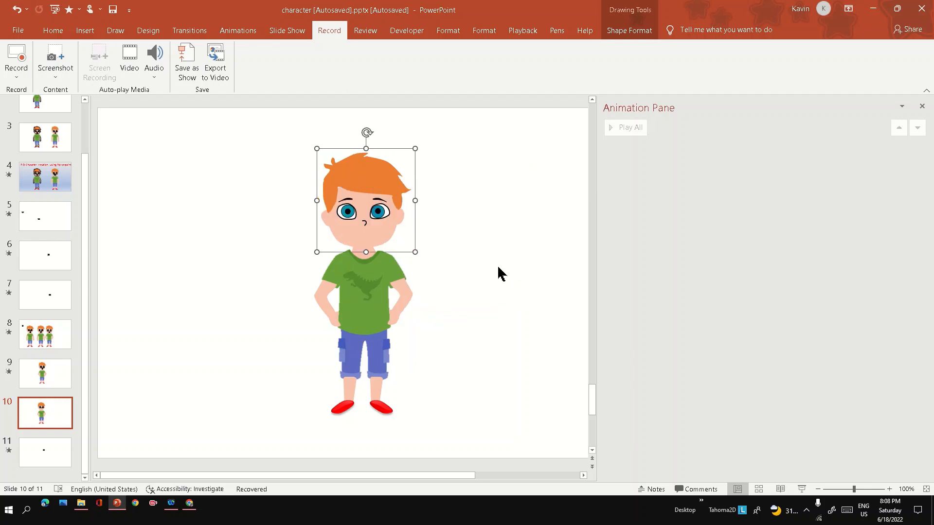
left_click_drag(367, 199, 404, 191)
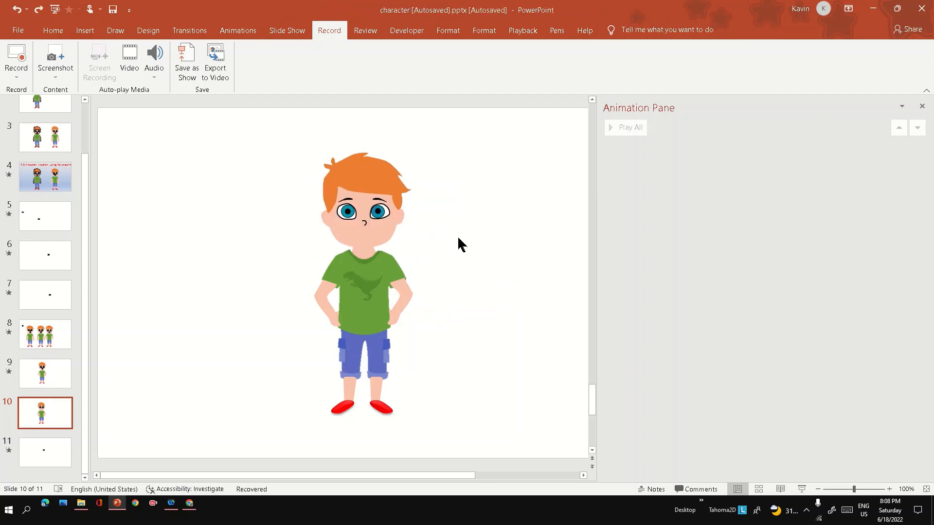
left_click(367, 200)
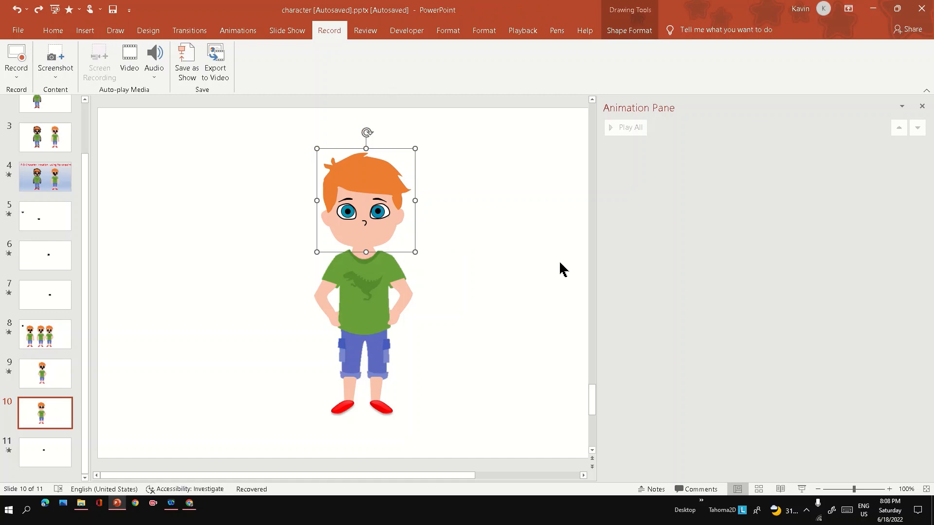
left_click(237, 30)
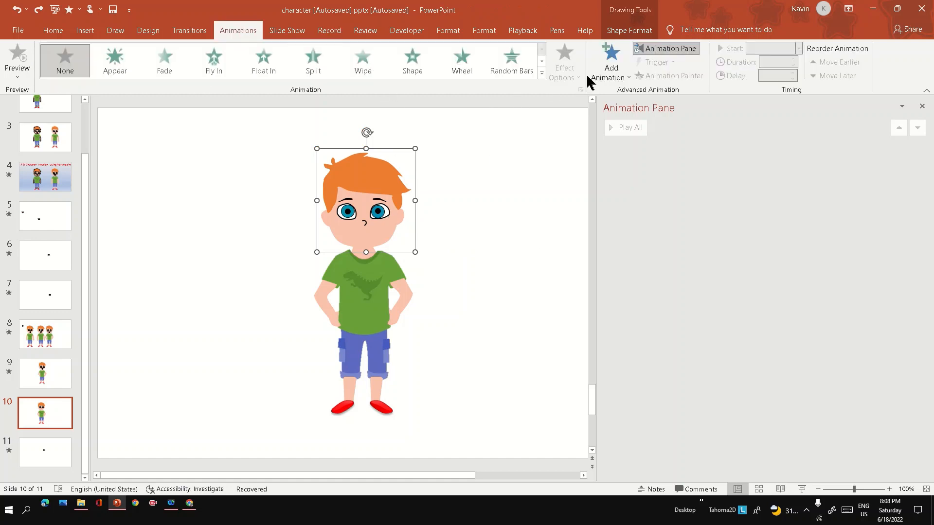
Apply a Teeter effect to the head, duration 03.00, starting With Previous.
left_click(610, 60)
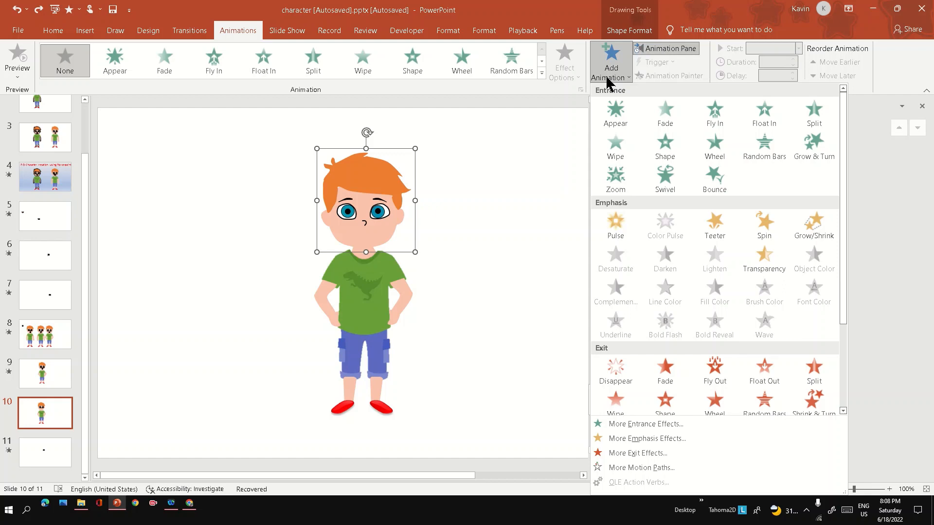
mouse_move(665, 261)
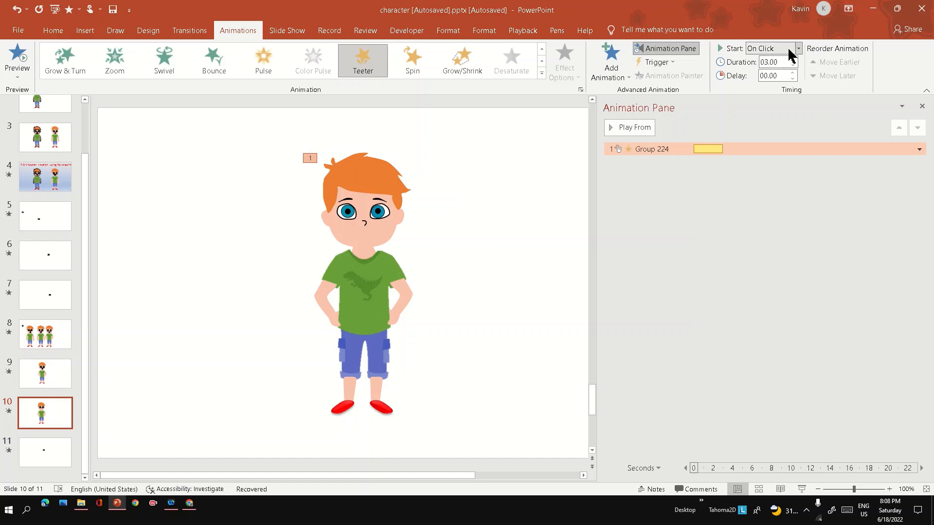
left_click(769, 48)
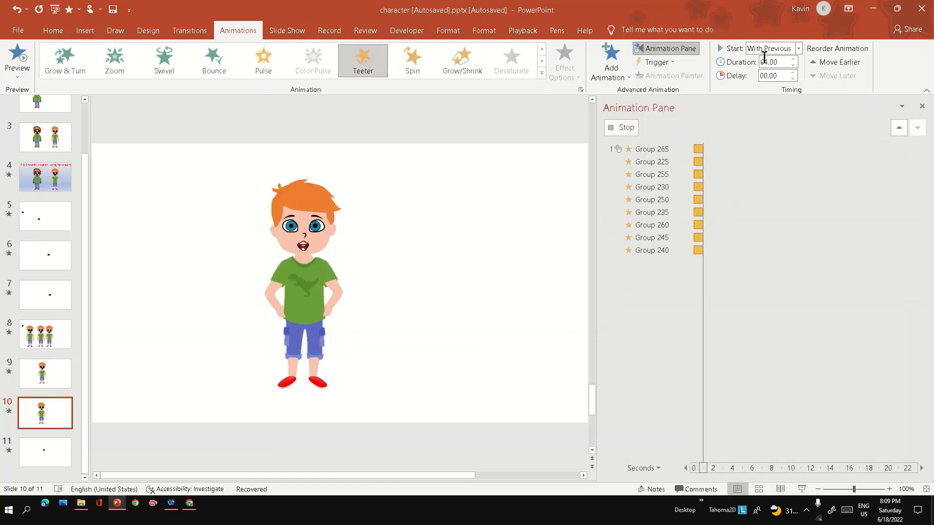
type("03.00")
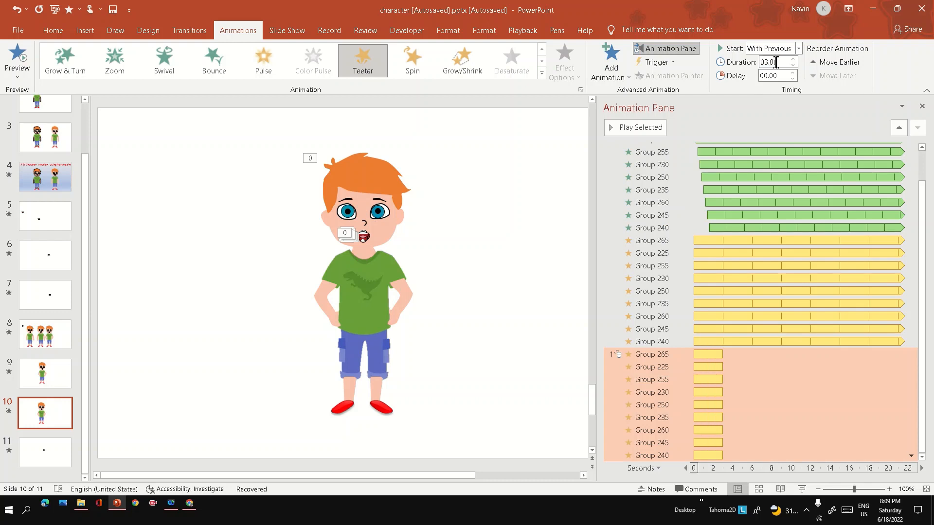
left_click(798, 48)
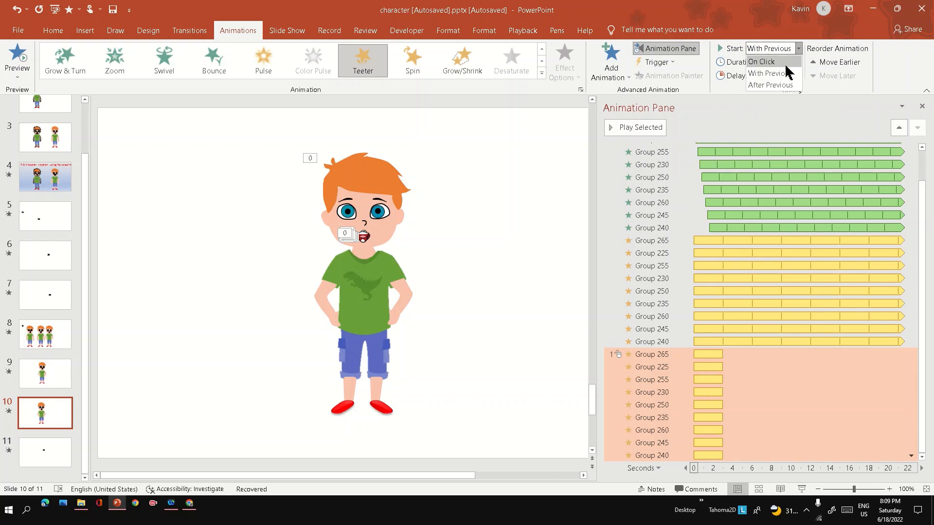
left_click(765, 73)
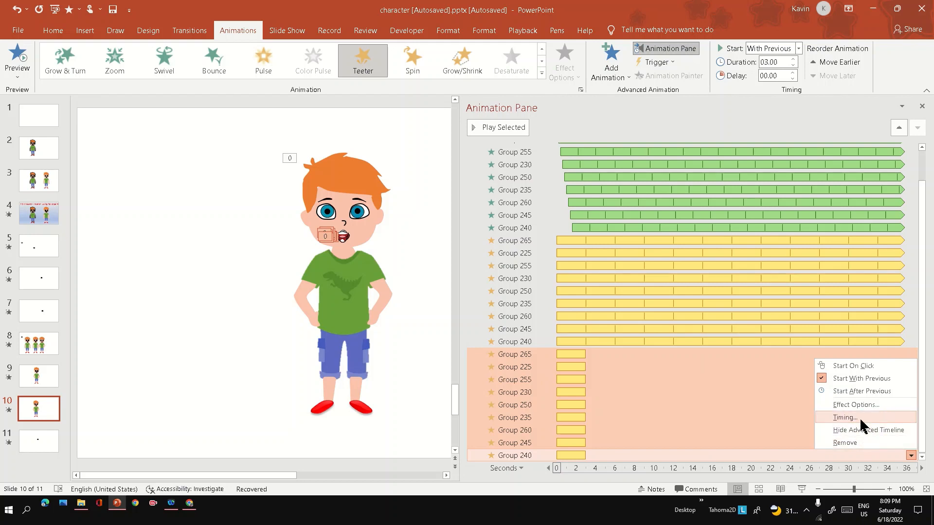
Set the head teeter's Timing so it repeats instead of playing once.
left_click(845, 418)
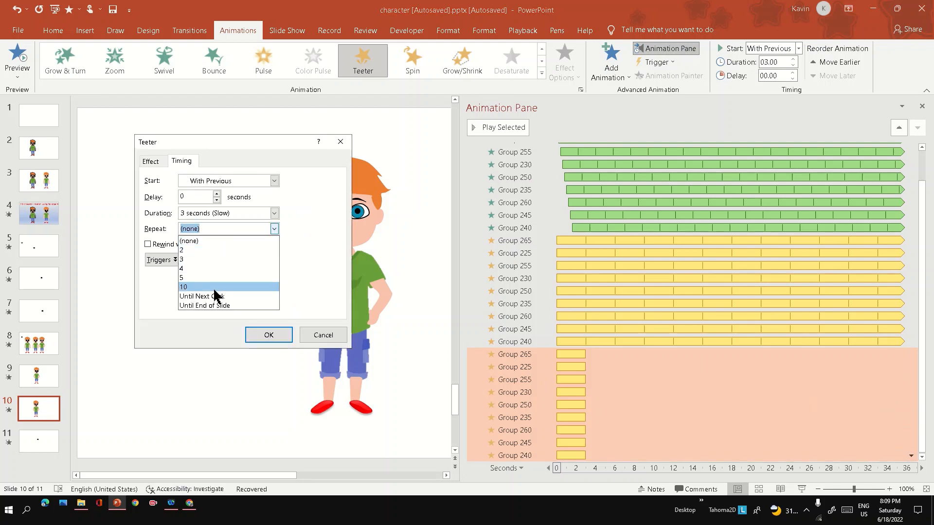
left_click(269, 335)
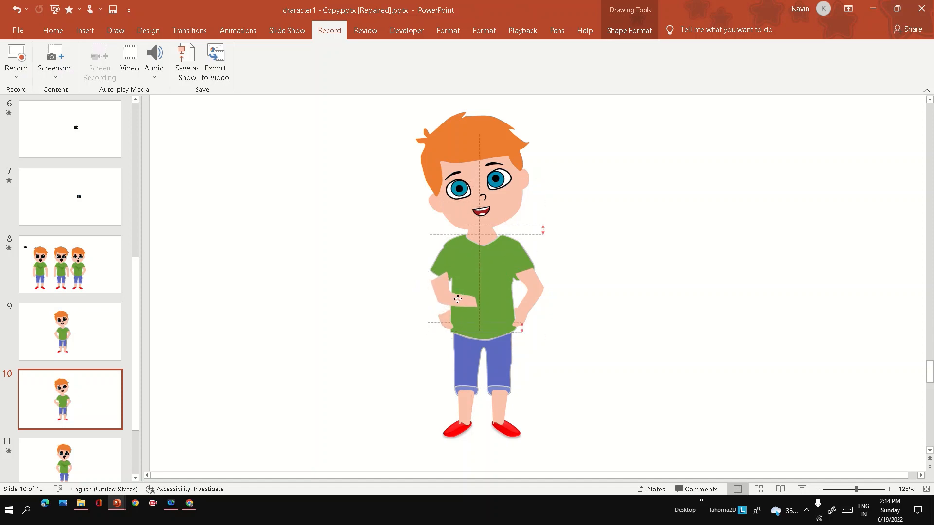
Reshape and raise the boy's forearm with Edit Points so his hand reaches his chin.
left_click(457, 300)
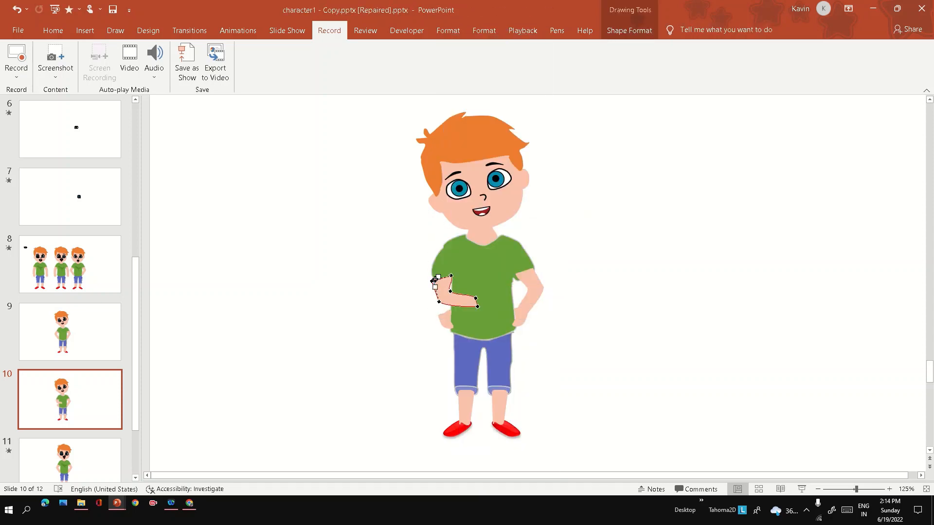
left_click_drag(451, 277, 461, 234)
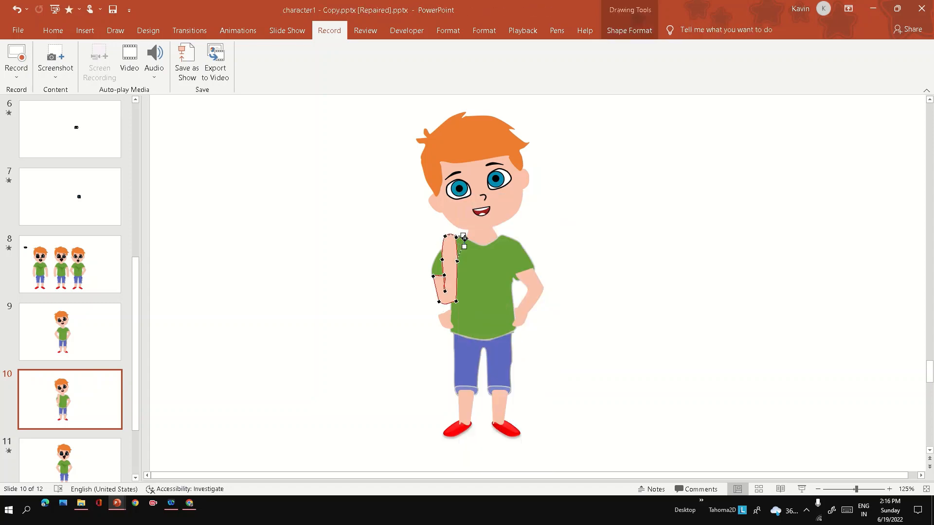
left_click_drag(461, 269, 443, 292)
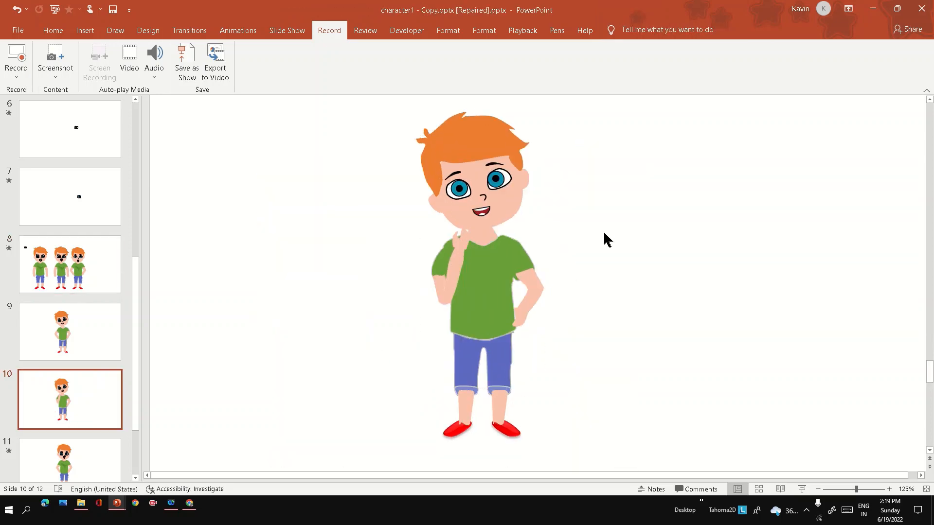
left_click(452, 269)
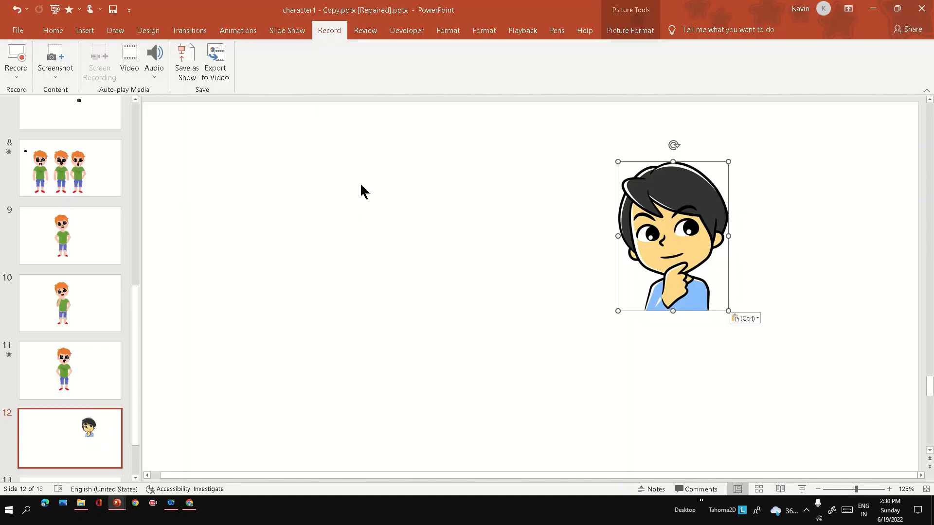
Trace a freeform hand outline with curled fingers under the boy's chin.
left_click(85, 30)
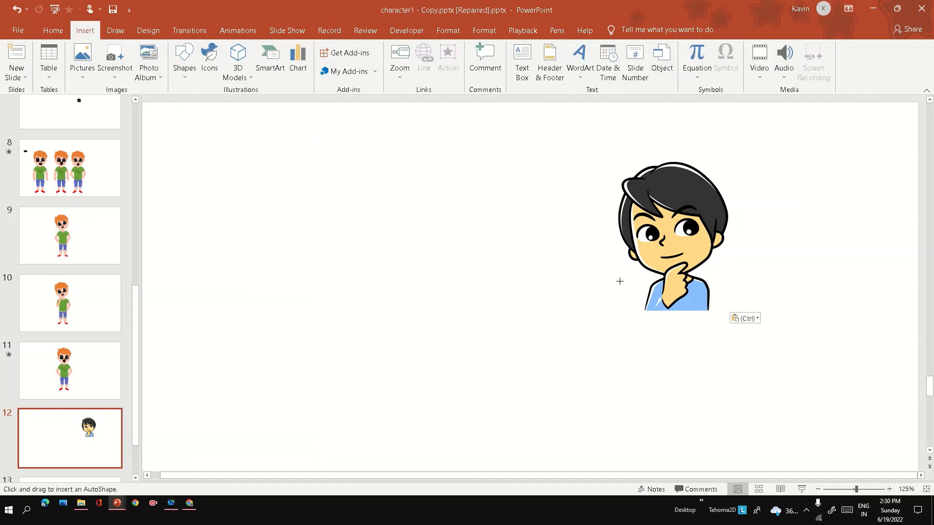
left_click(677, 280)
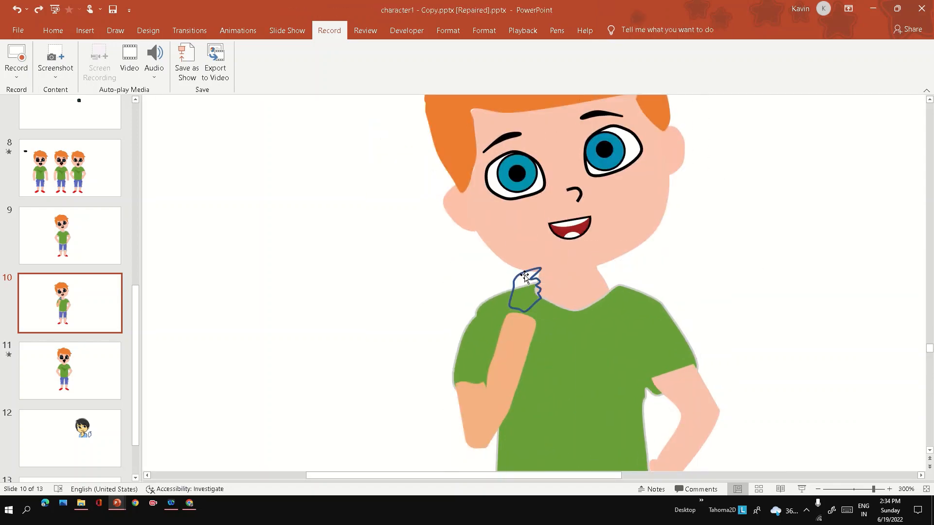
Paint the forearm's skin colour onto the hand and join it to the raised forearm.
left_click(527, 290)
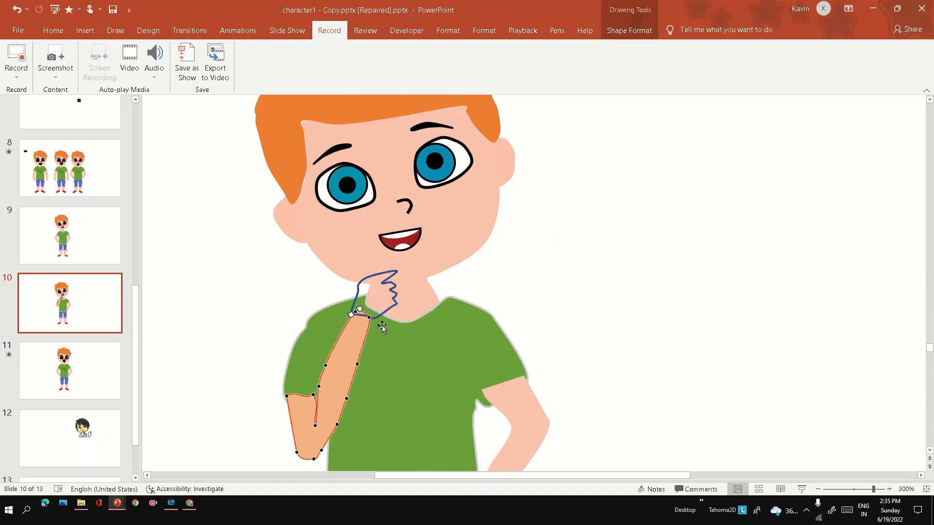
left_click(52, 30)
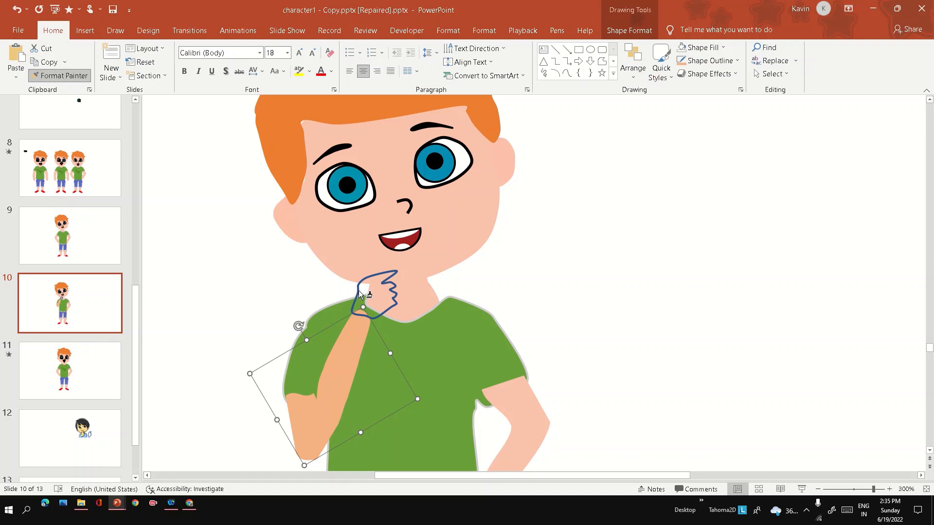
scroll("down", 3)
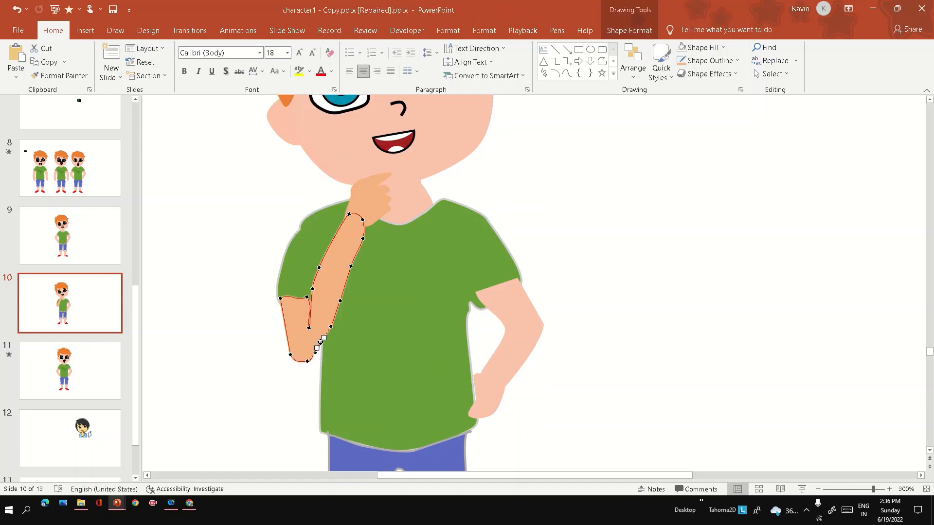
left_click(578, 231)
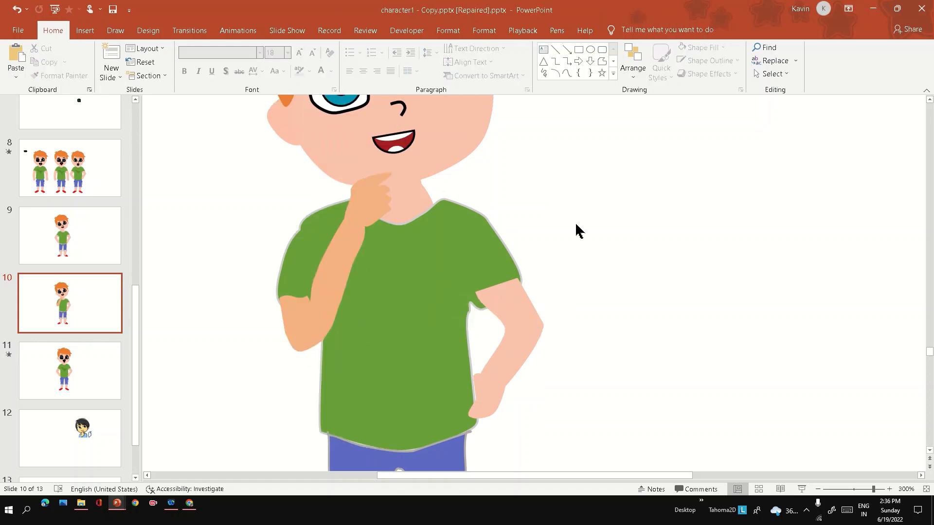